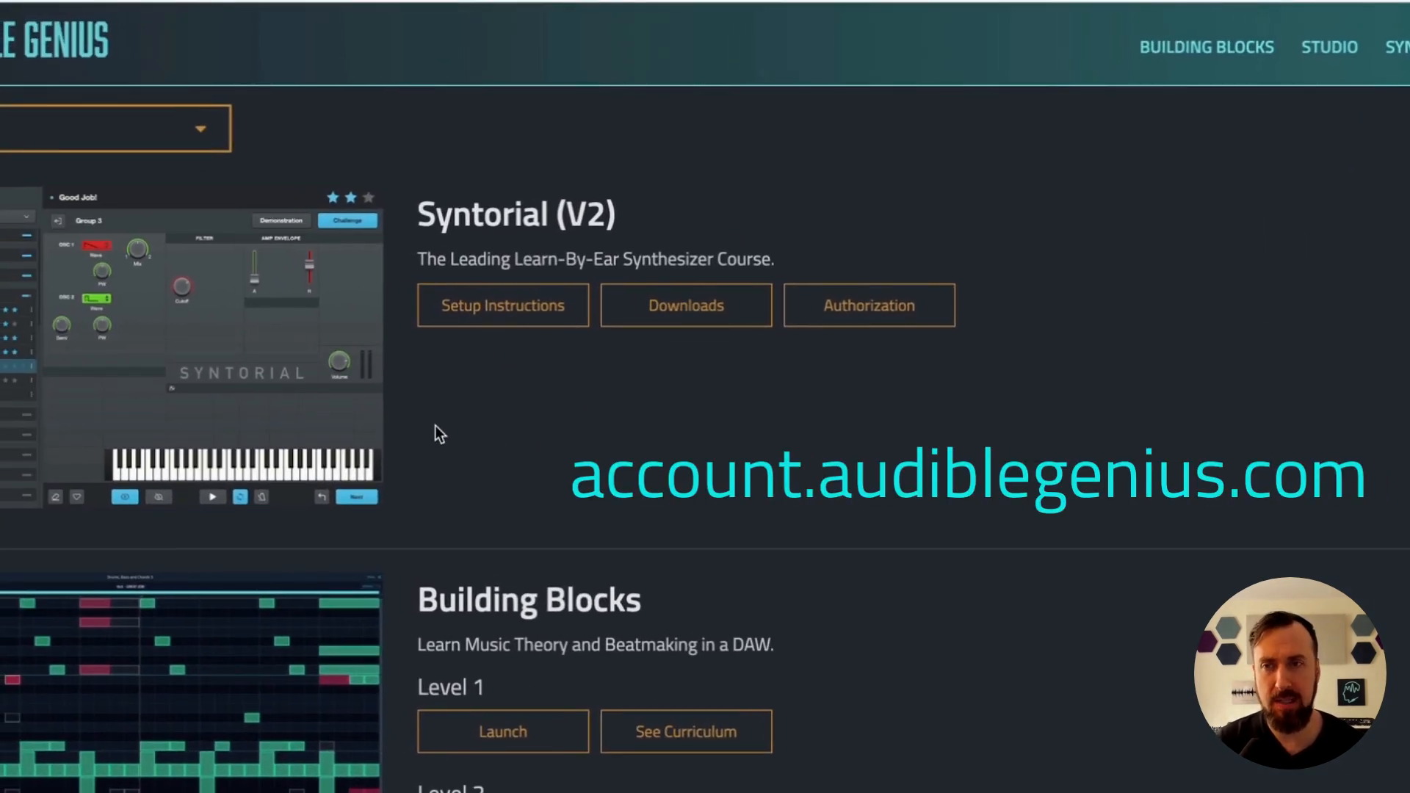
Step: Show the Download Syntorial page with v2.2.000 installers and the New Wave Vol. 1 add-on lesson
left_click(686, 306)
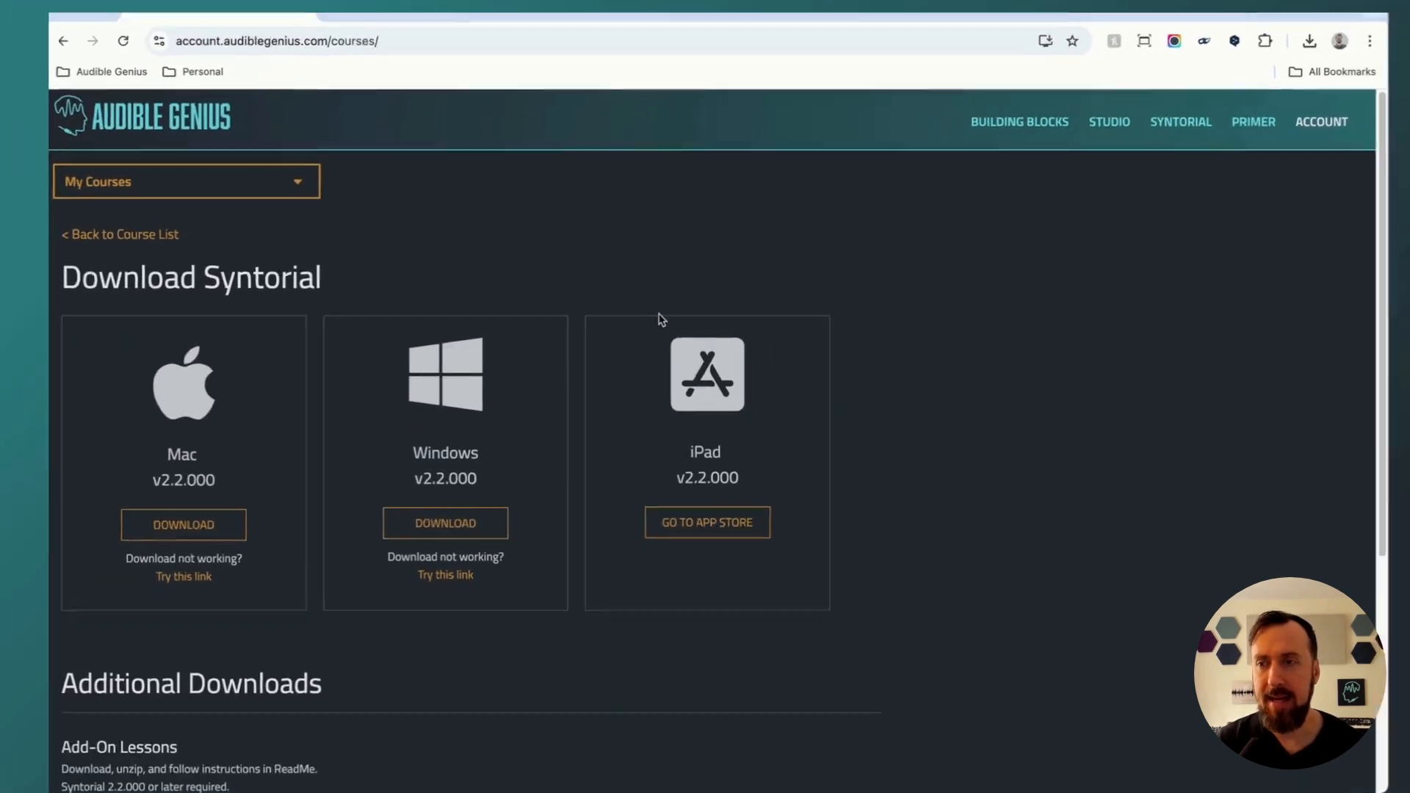
scroll("down", 3)
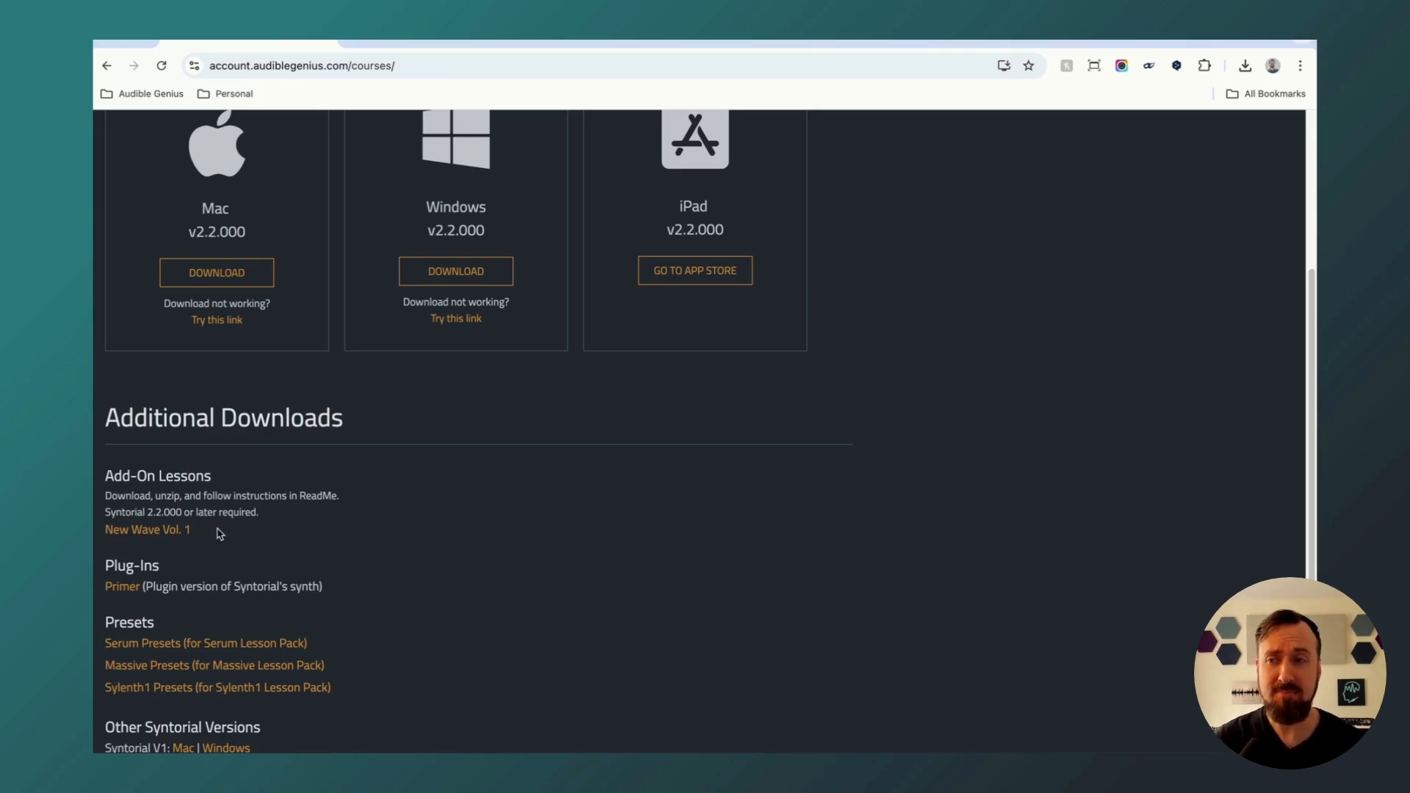
mouse_move(402, 524)
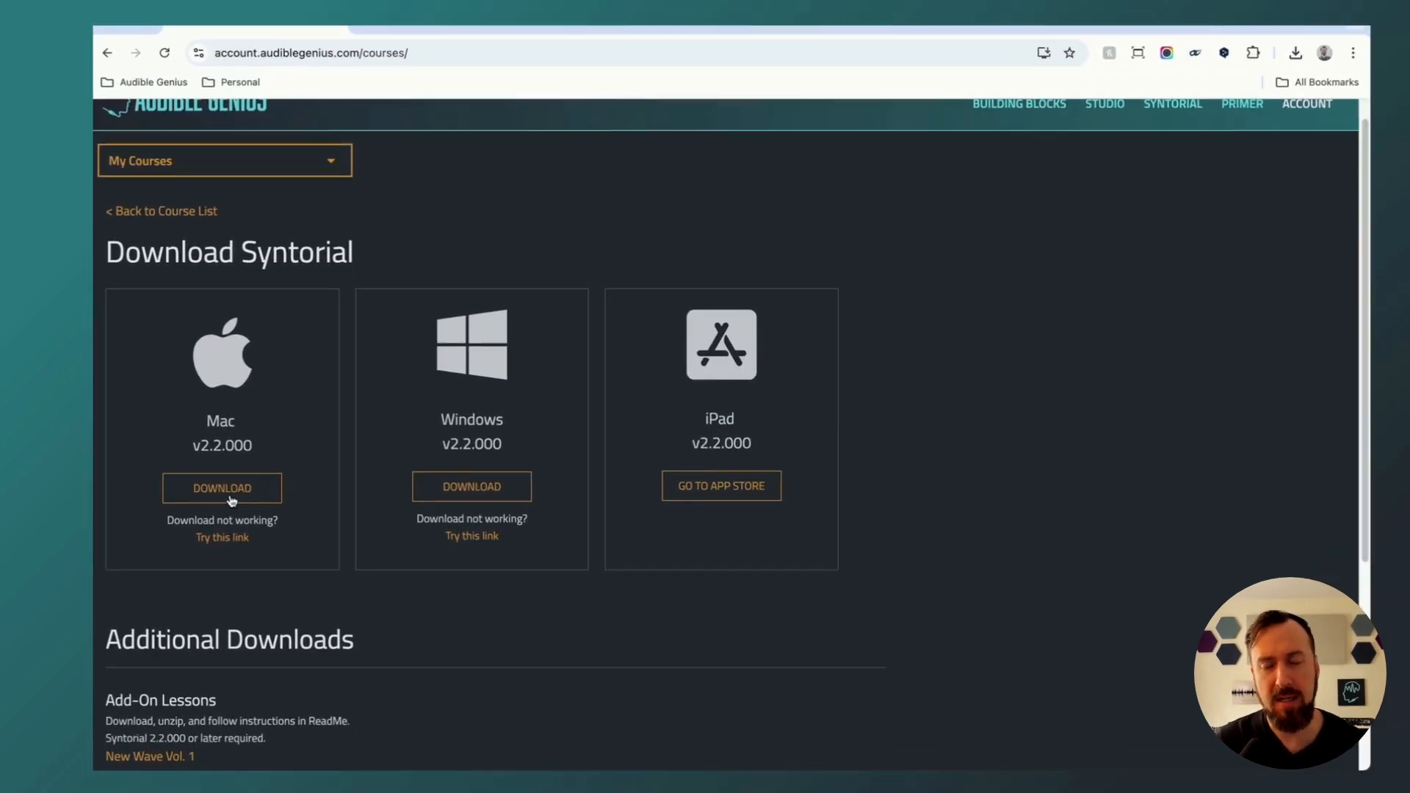
scroll("down", 3)
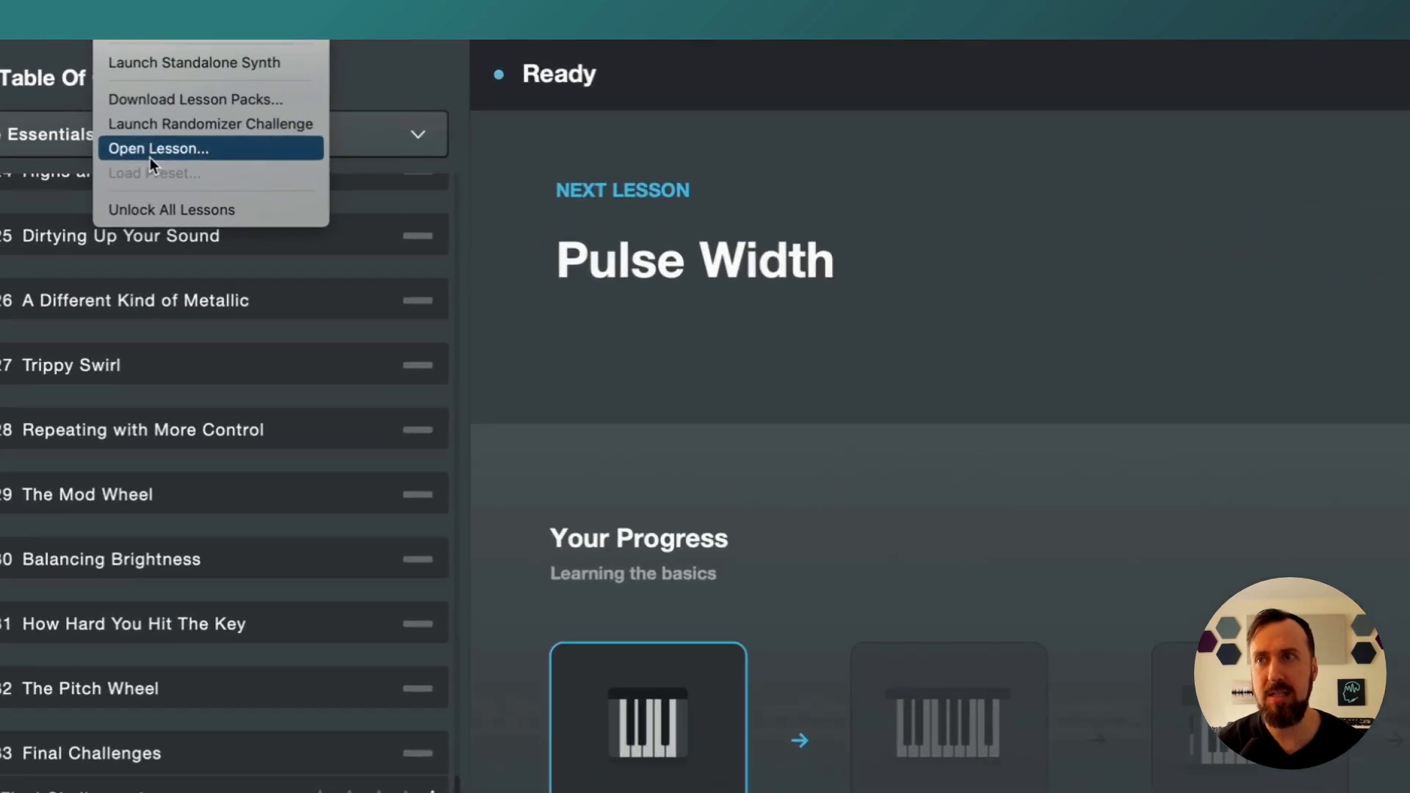
Step: Load a lesson from the New Wave Vol 1 folder in Downloads via Open Lesson...
left_click(160, 149)
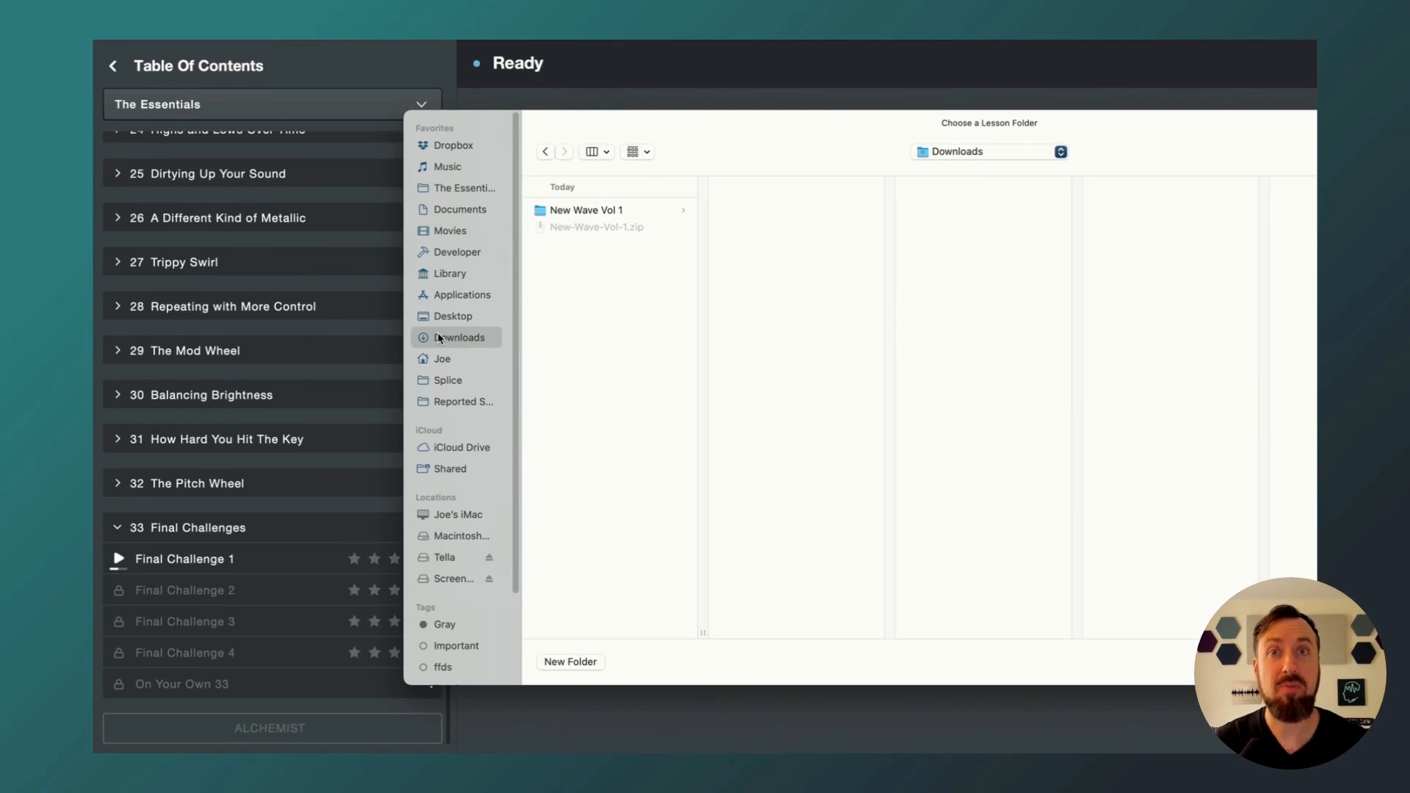
left_click(586, 210)
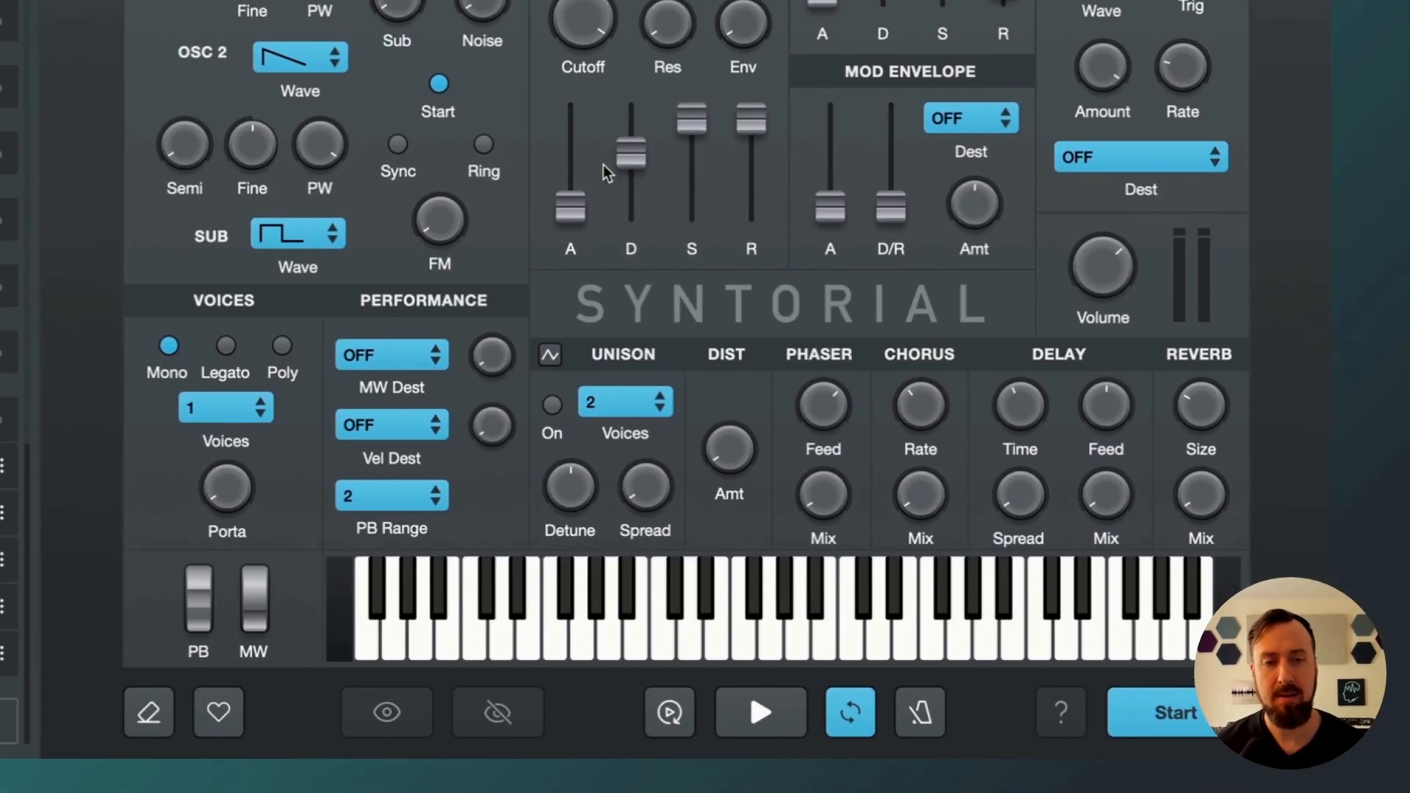
left_click(1172, 712)
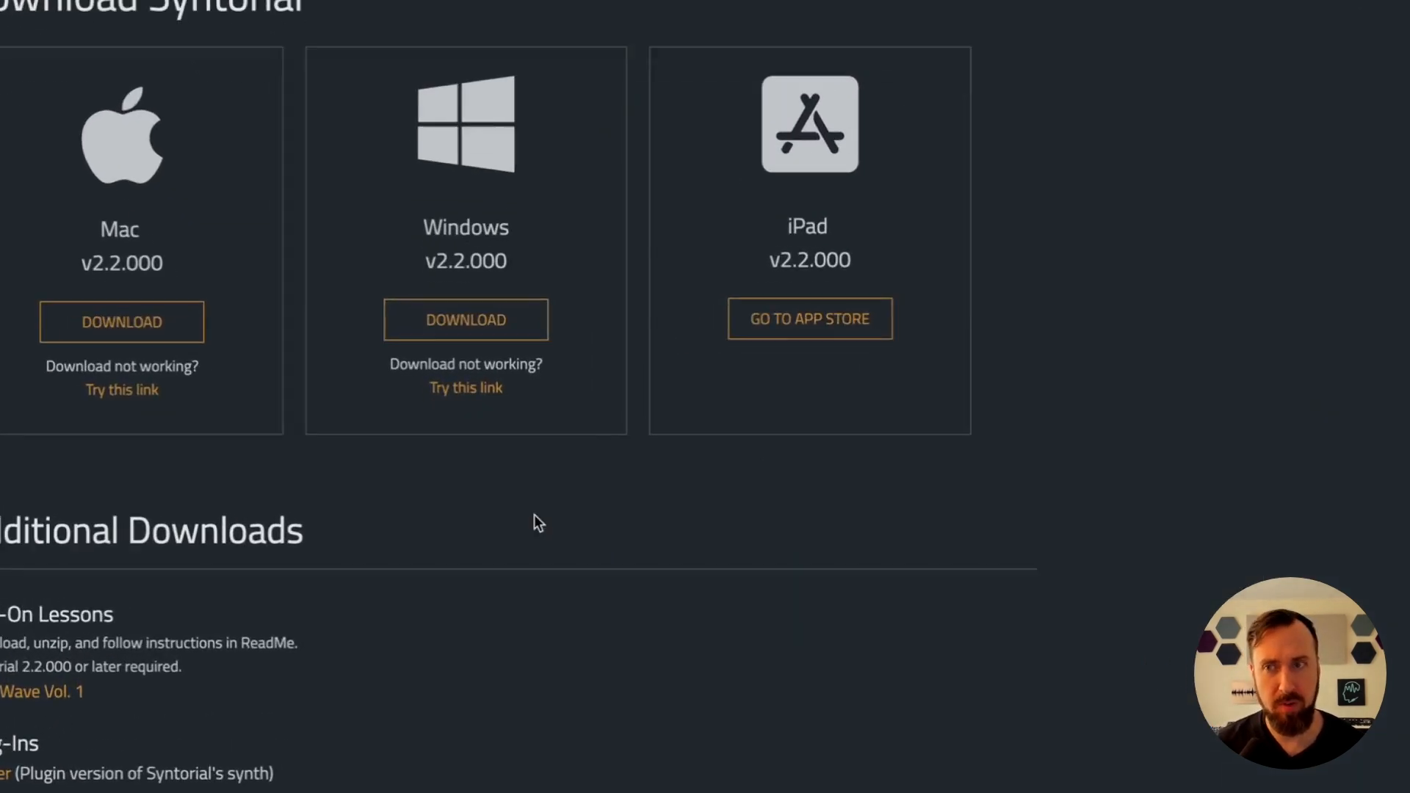
scroll("down", 3)
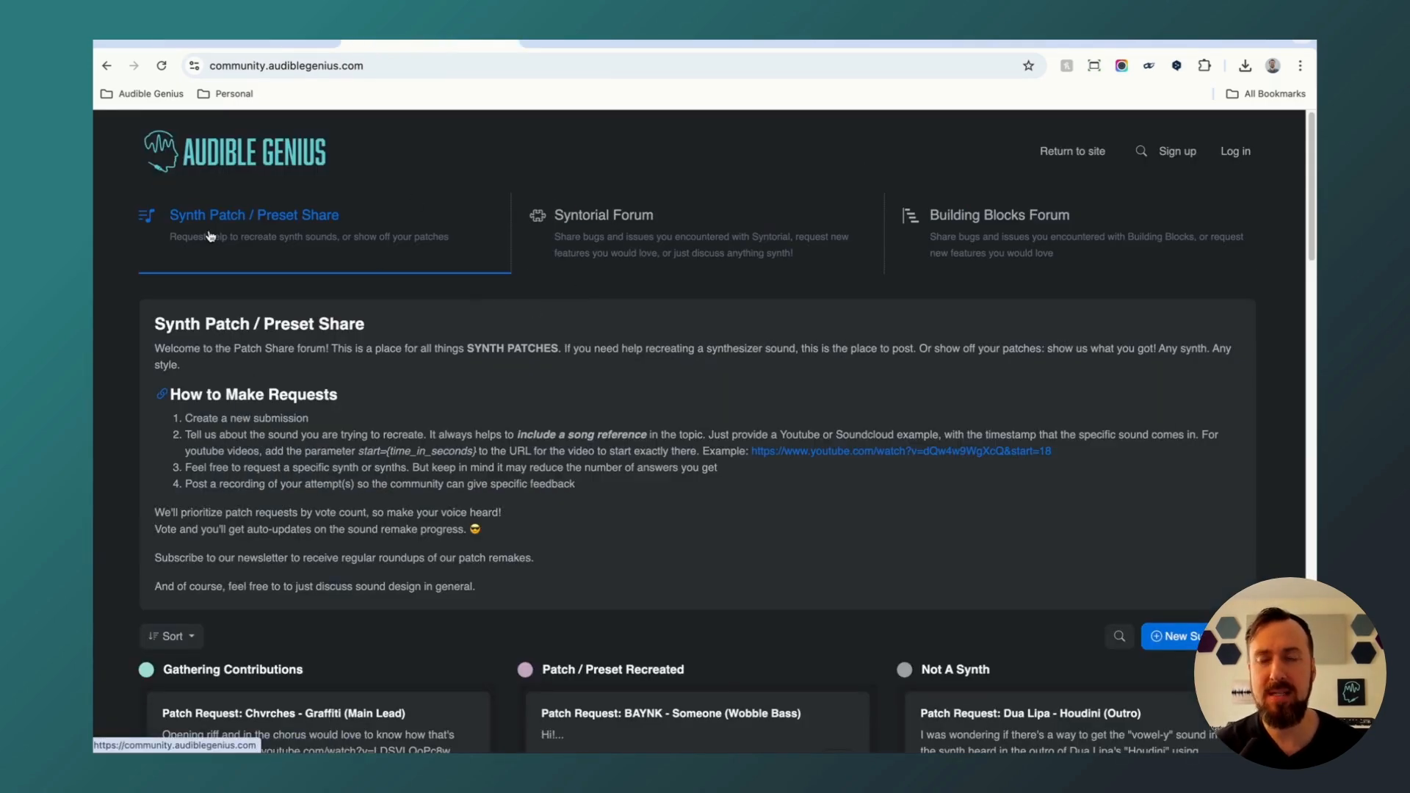
Step: Browse the Synth Patch / Preset Share board's request posts, then move to the Syntorial Forum
scroll("down", 3)
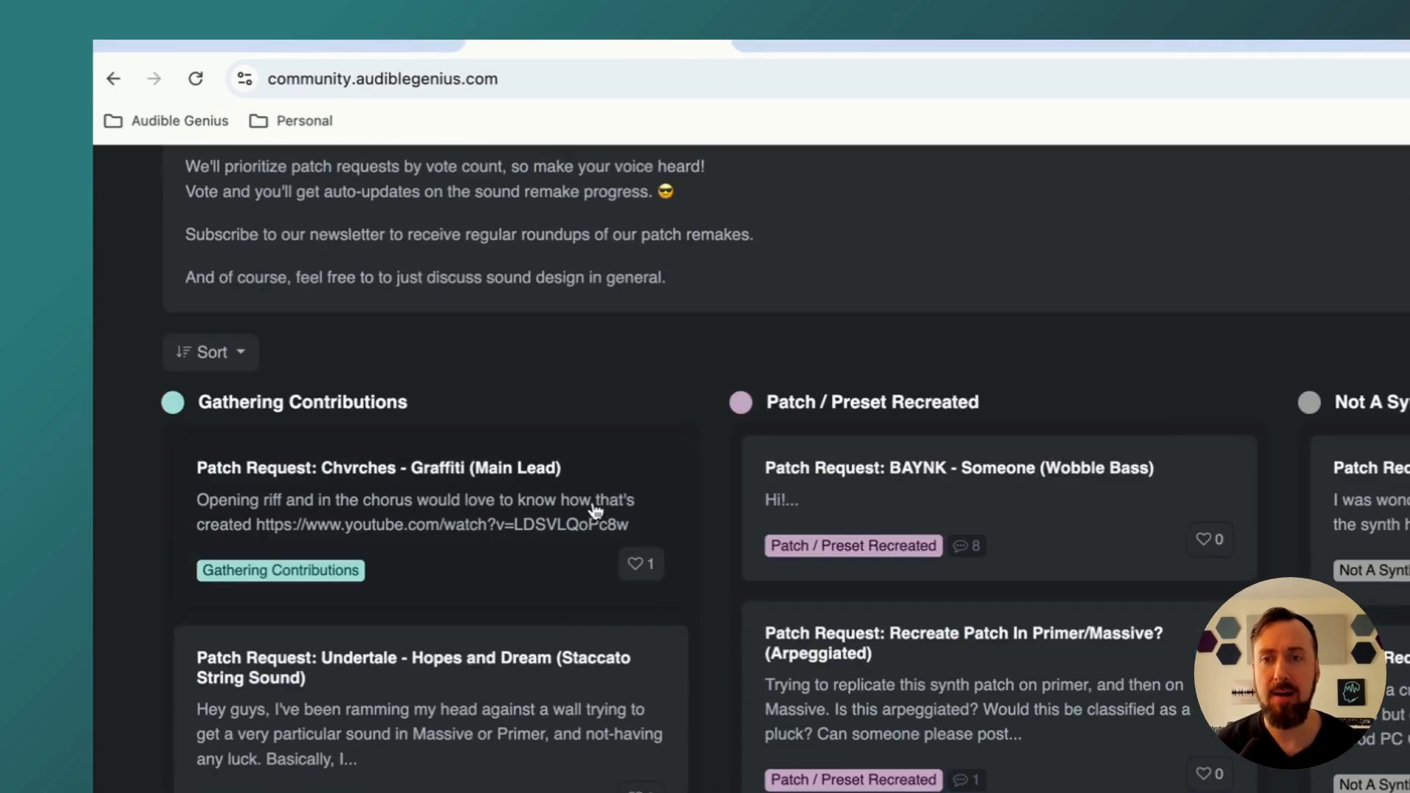
scroll("down", 3)
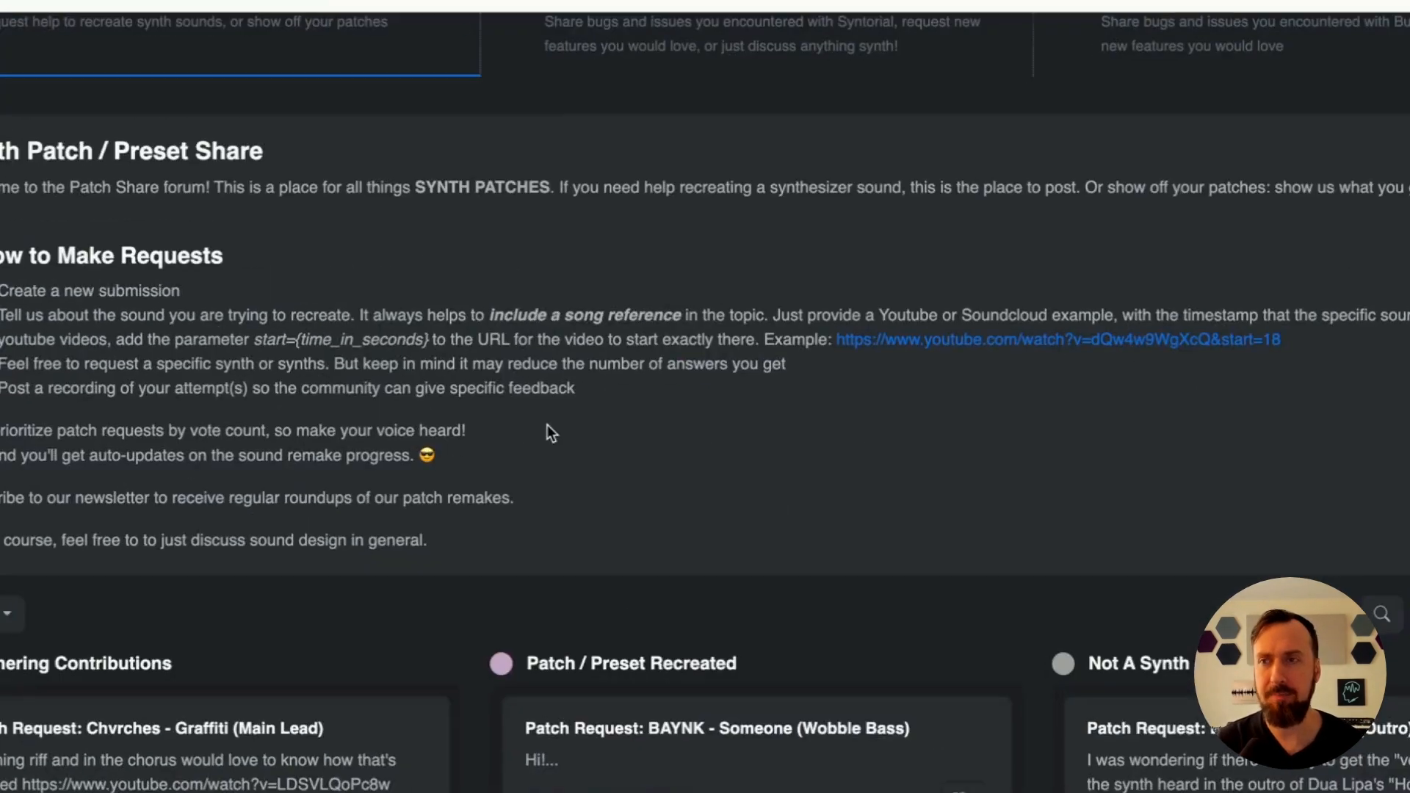
scroll("down", 3)
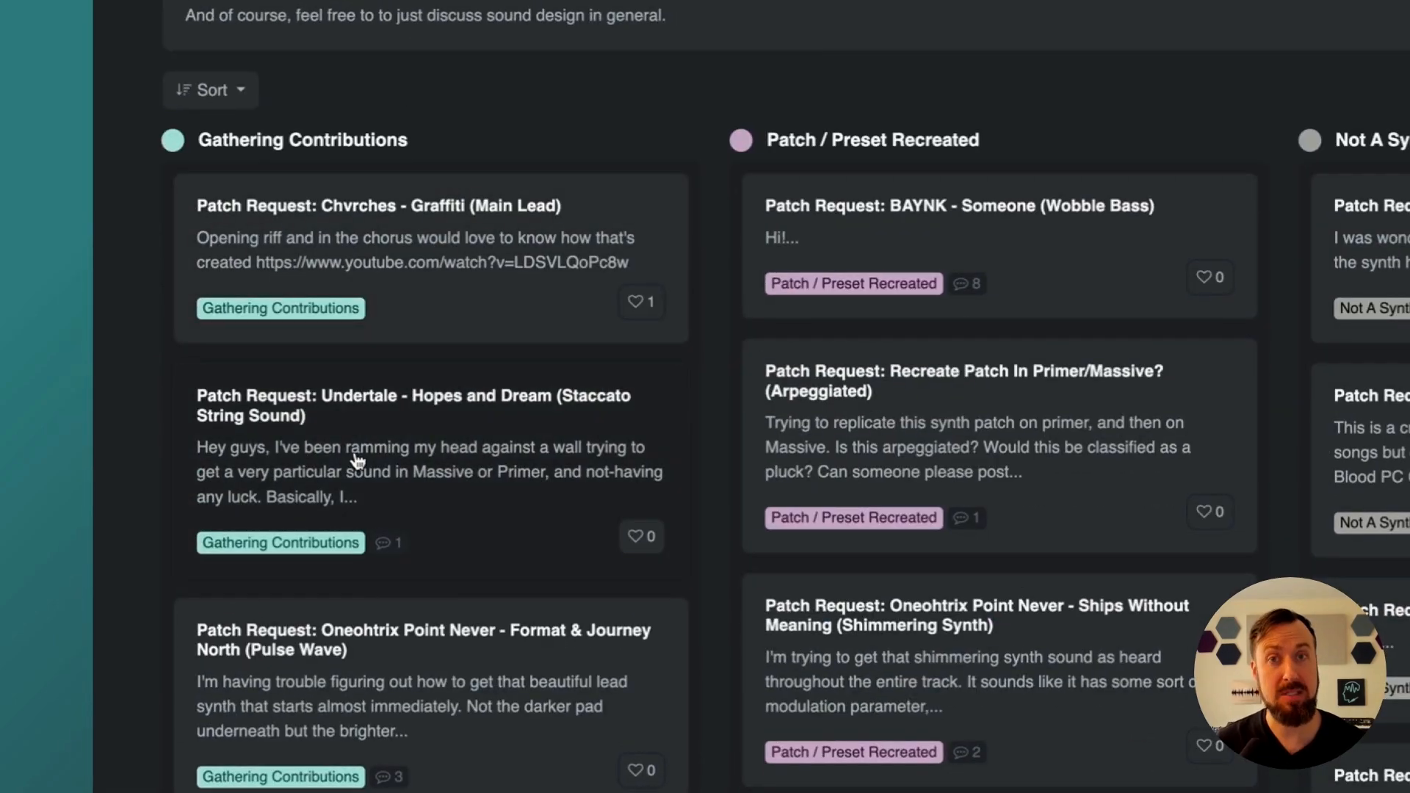
scroll("right", 3)
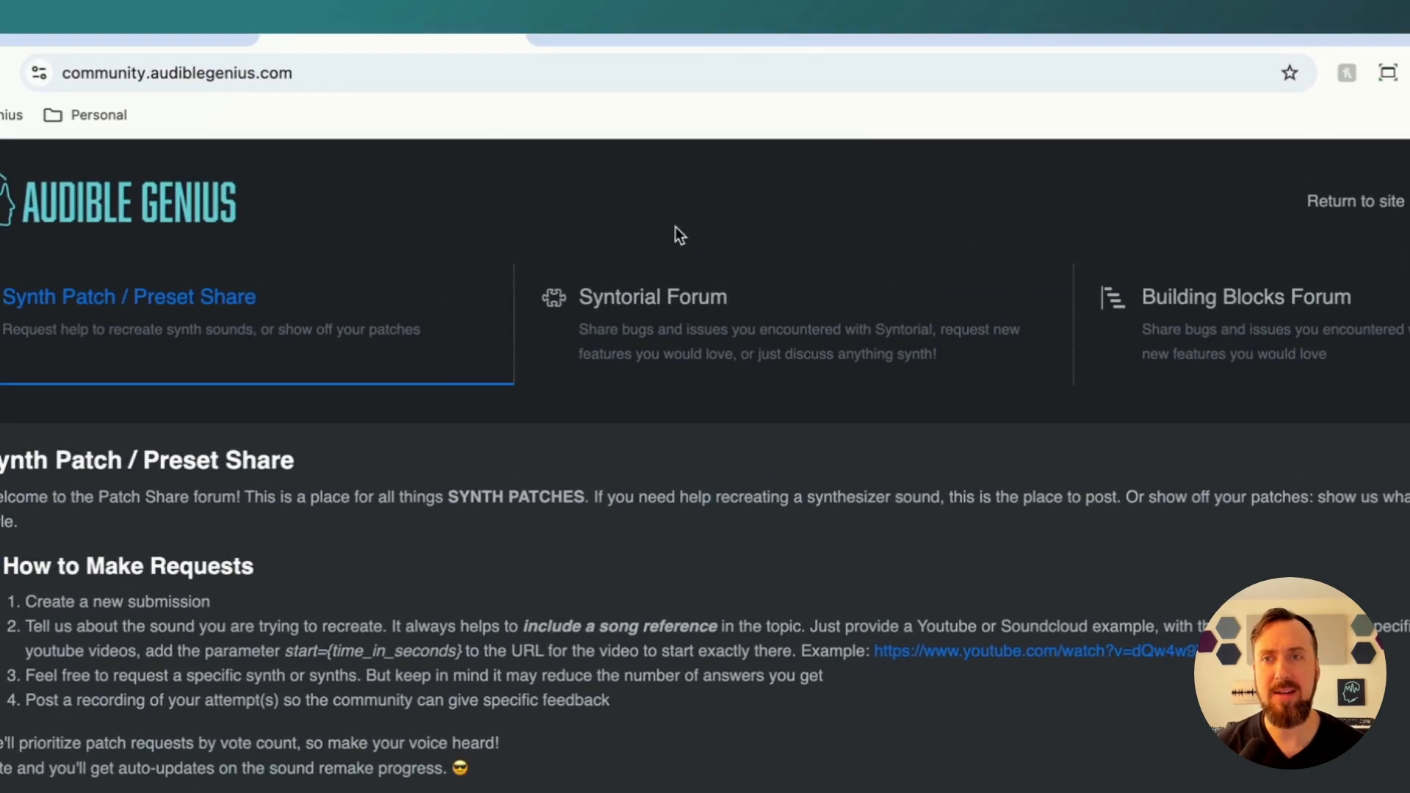
left_click(652, 297)
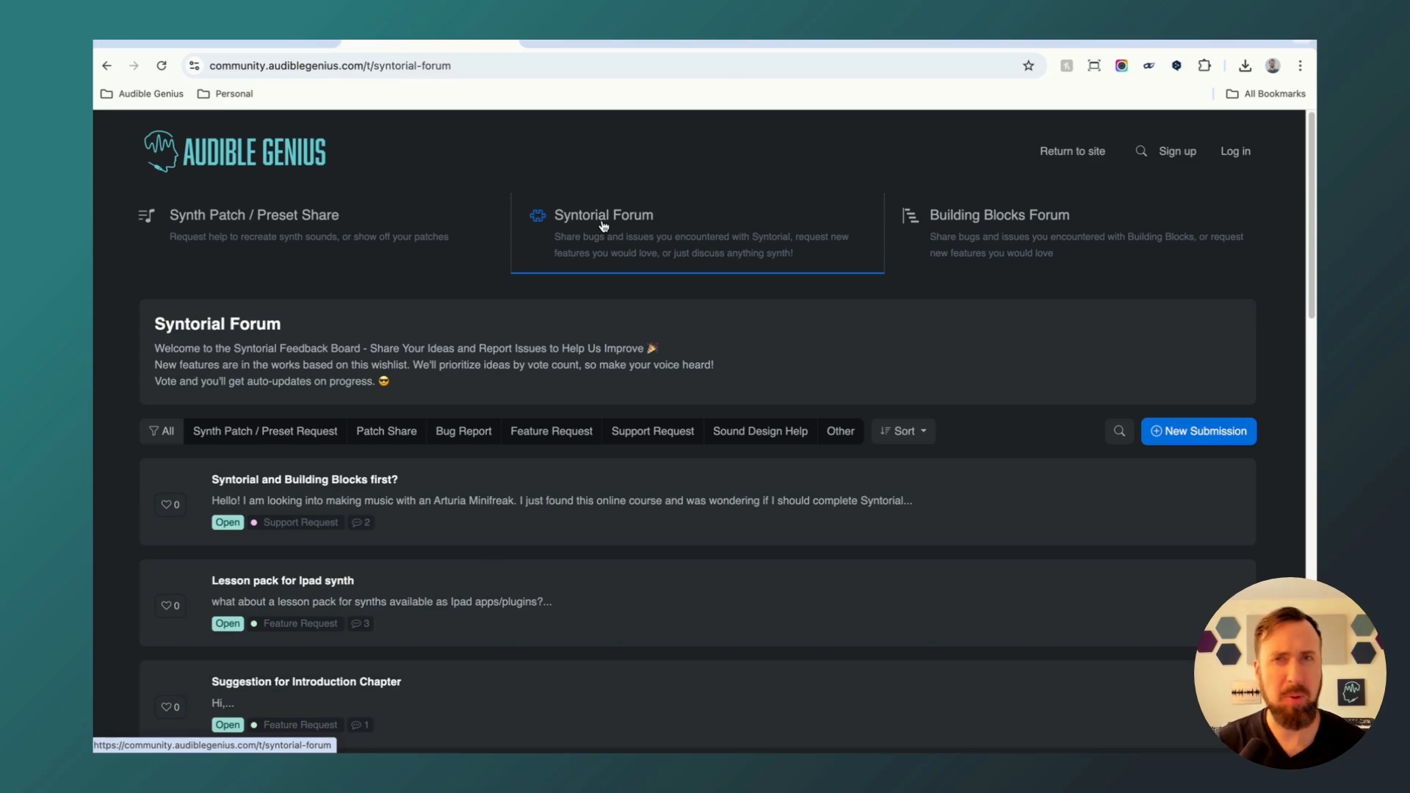
mouse_move(999, 222)
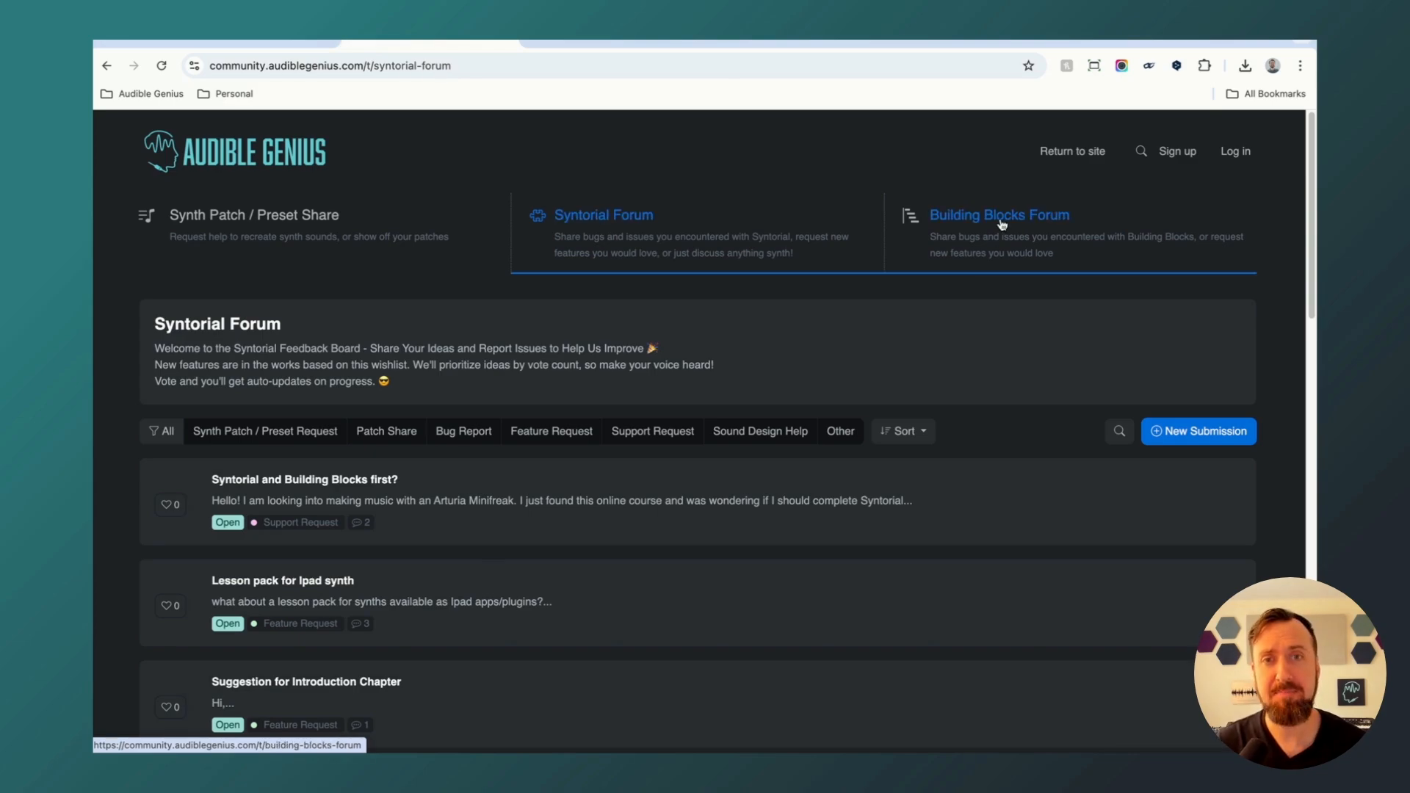
Step: Show the Building Blocks Forum board from the Syntorial Forum
left_click(998, 214)
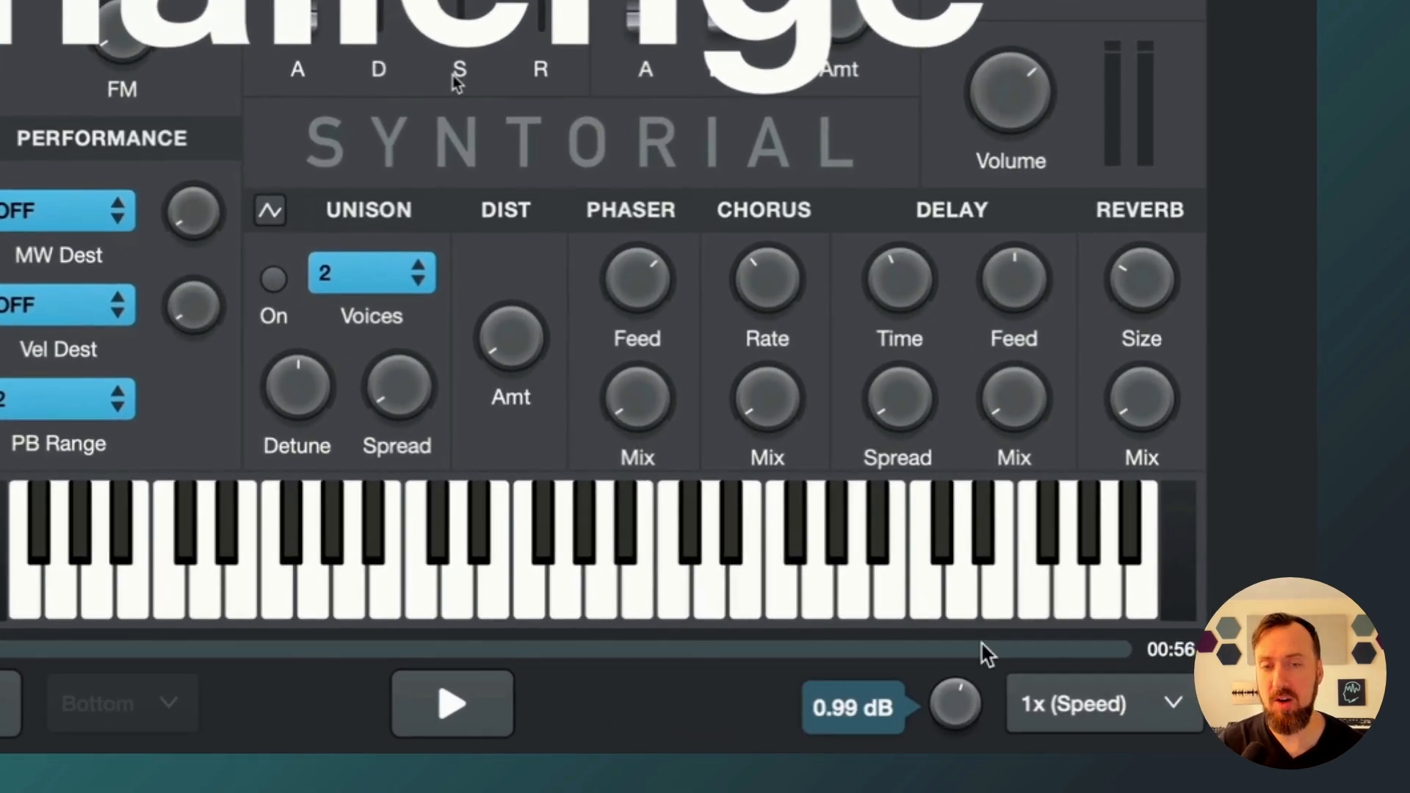
Step: Adjust playback volume and switch Final Challenge 1 from its demonstration to the challenge
left_click_drag(954, 705, 988, 733)
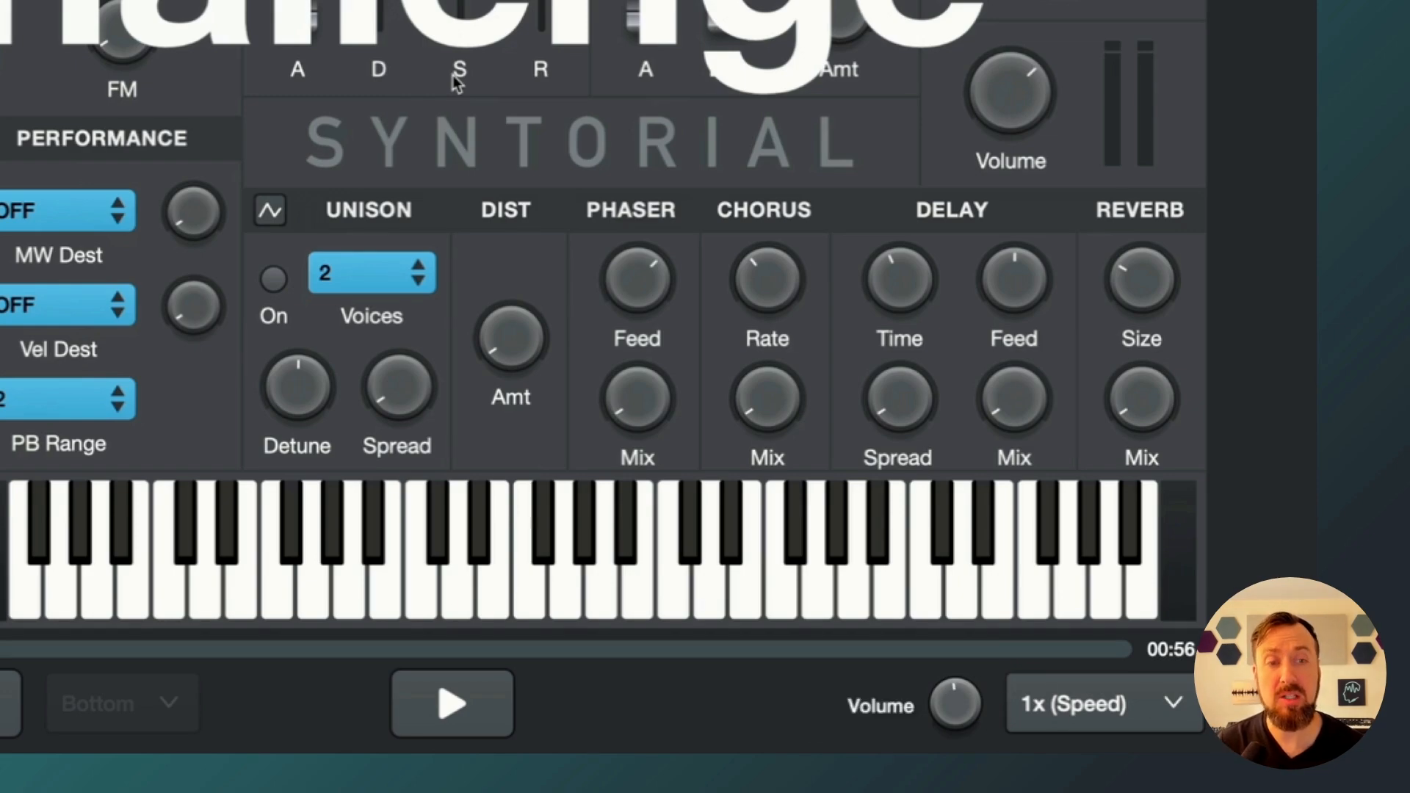
left_click(1097, 704)
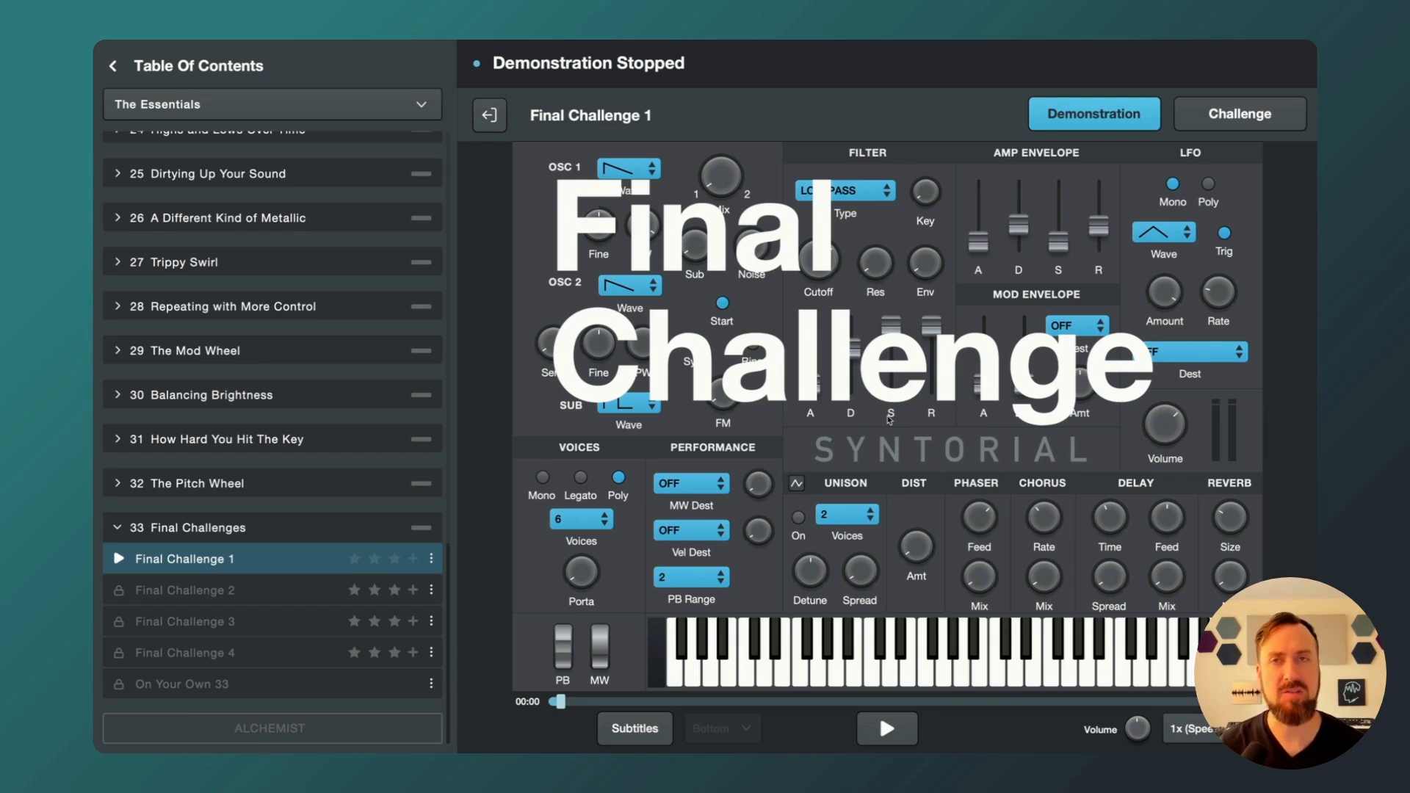
left_click(1238, 115)
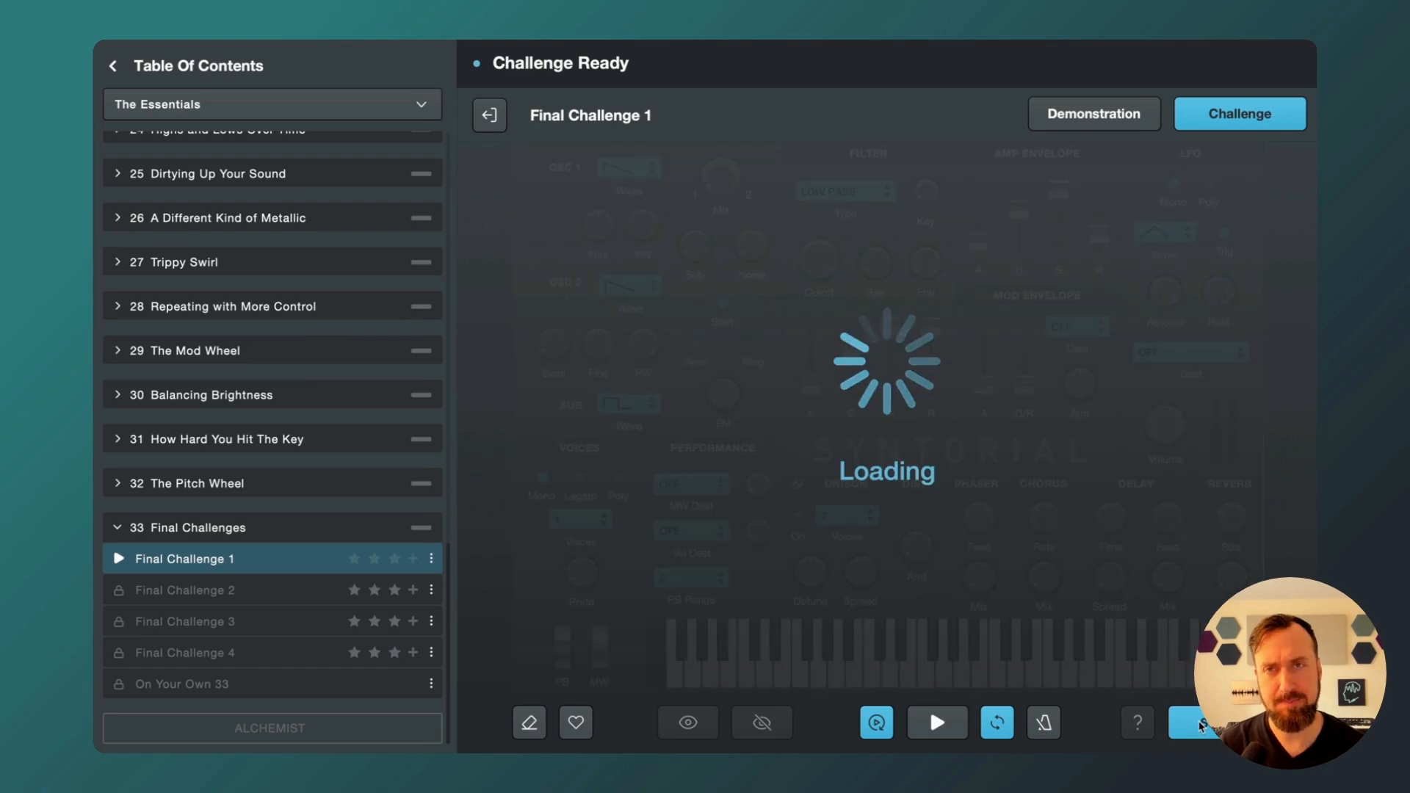
Step: Submit patch 1 of Final Challenge 1 and advance to patch 2 with its synth controls shown
left_click(761, 722)
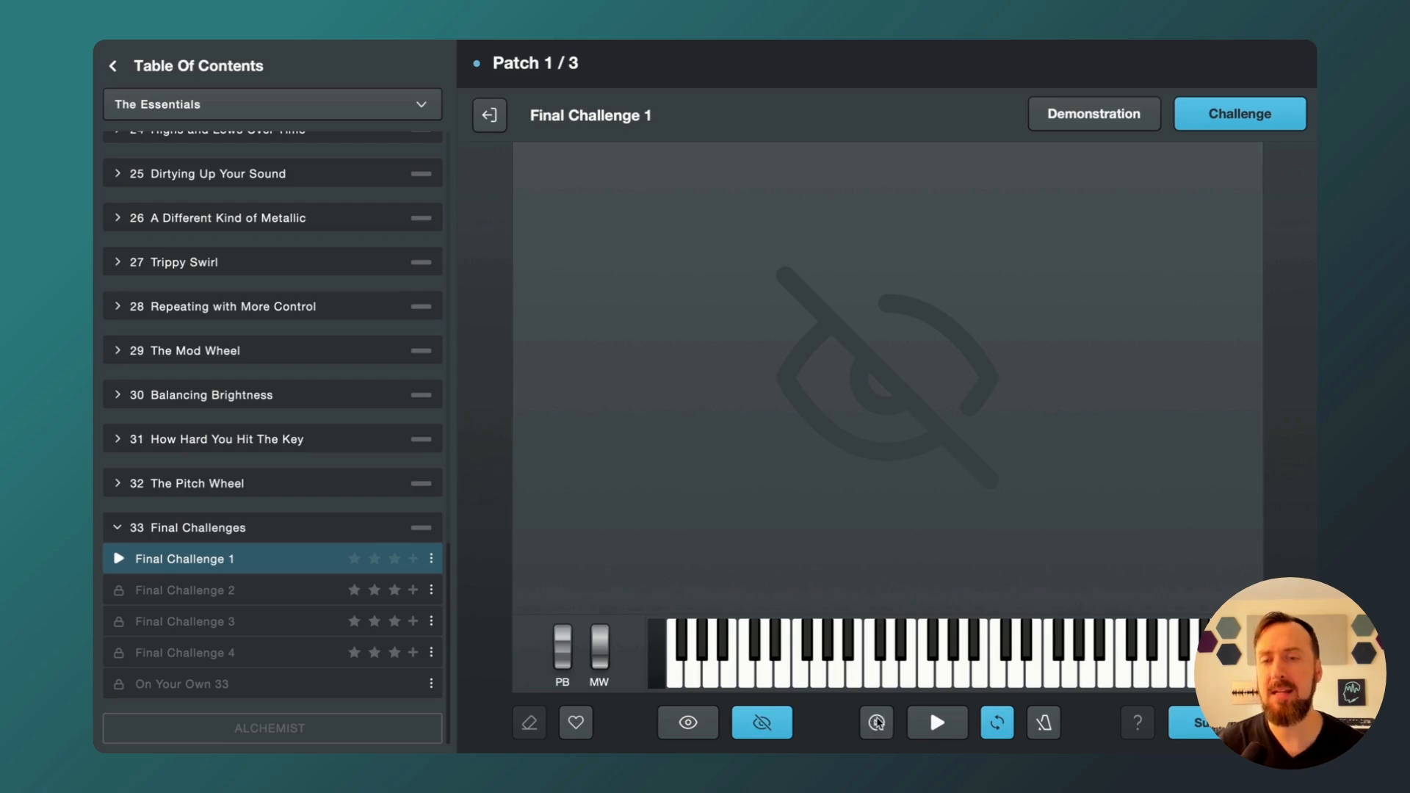
left_click(1200, 722)
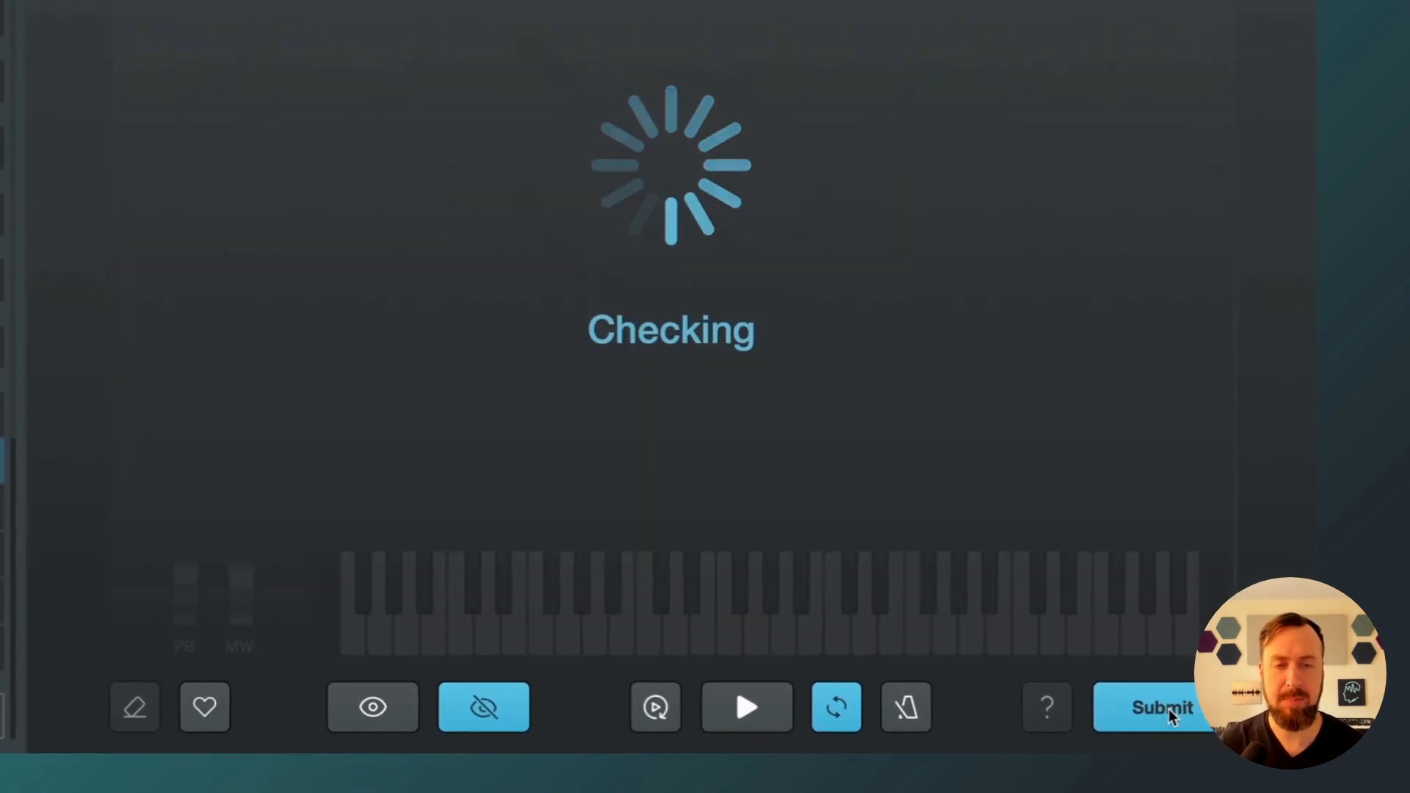
left_click(1160, 706)
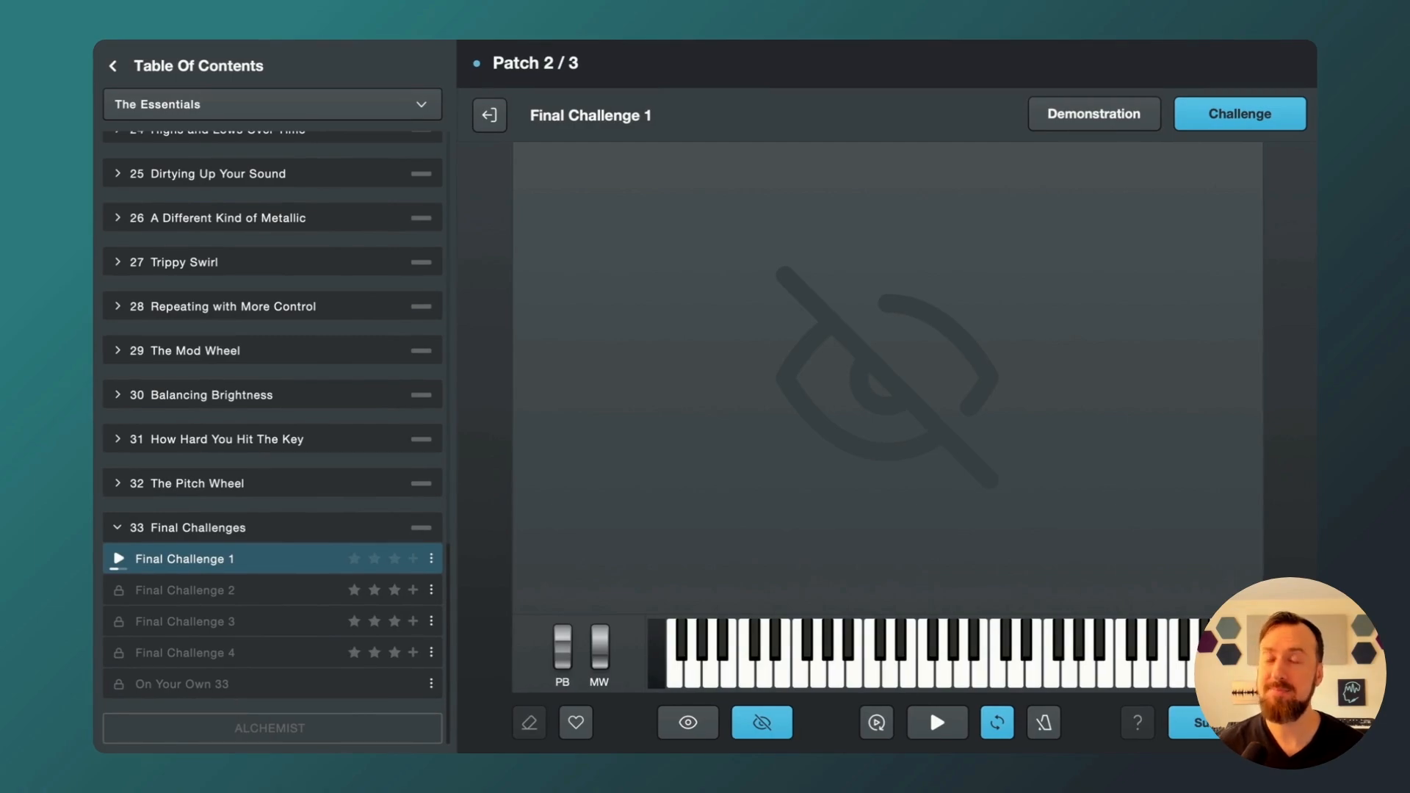
left_click(687, 723)
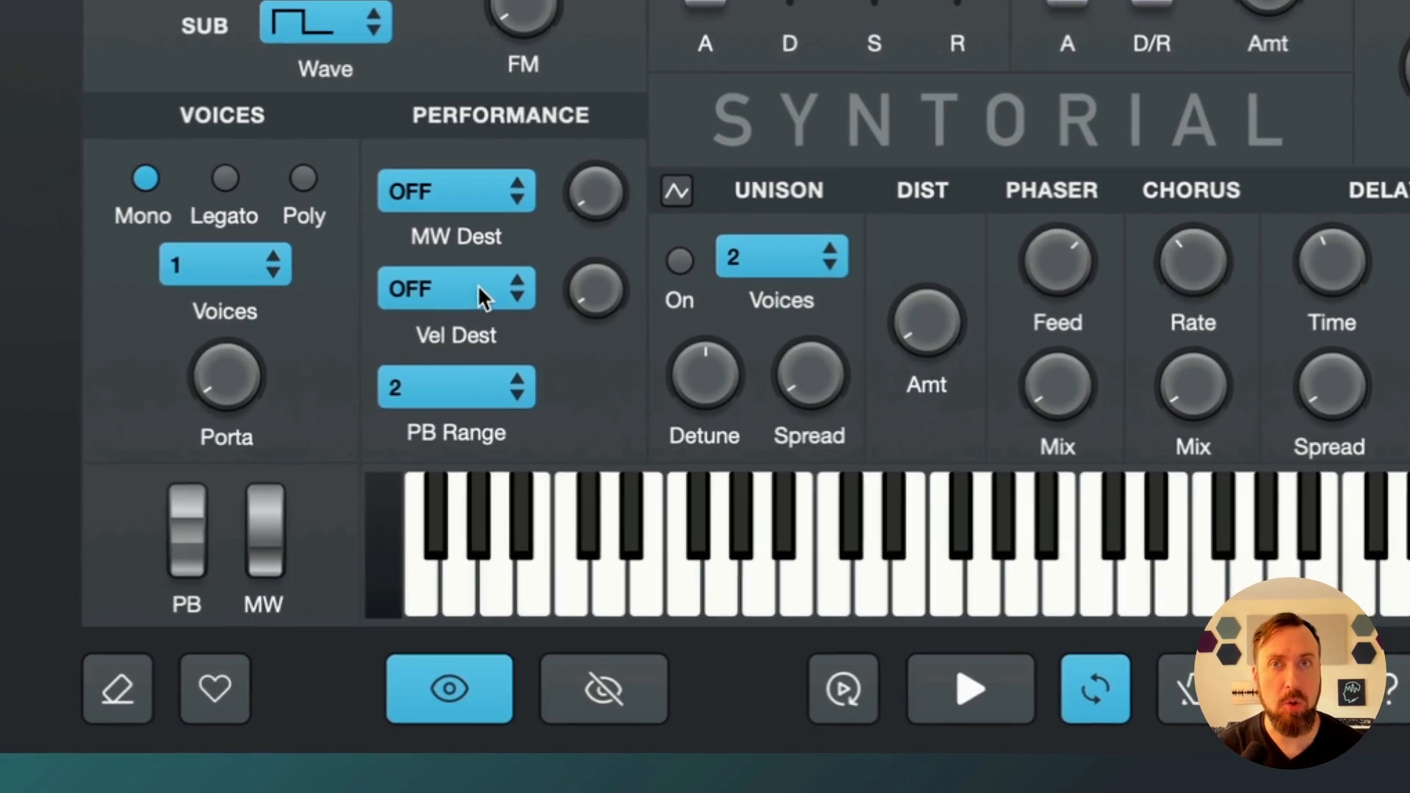
mouse_move(160, 546)
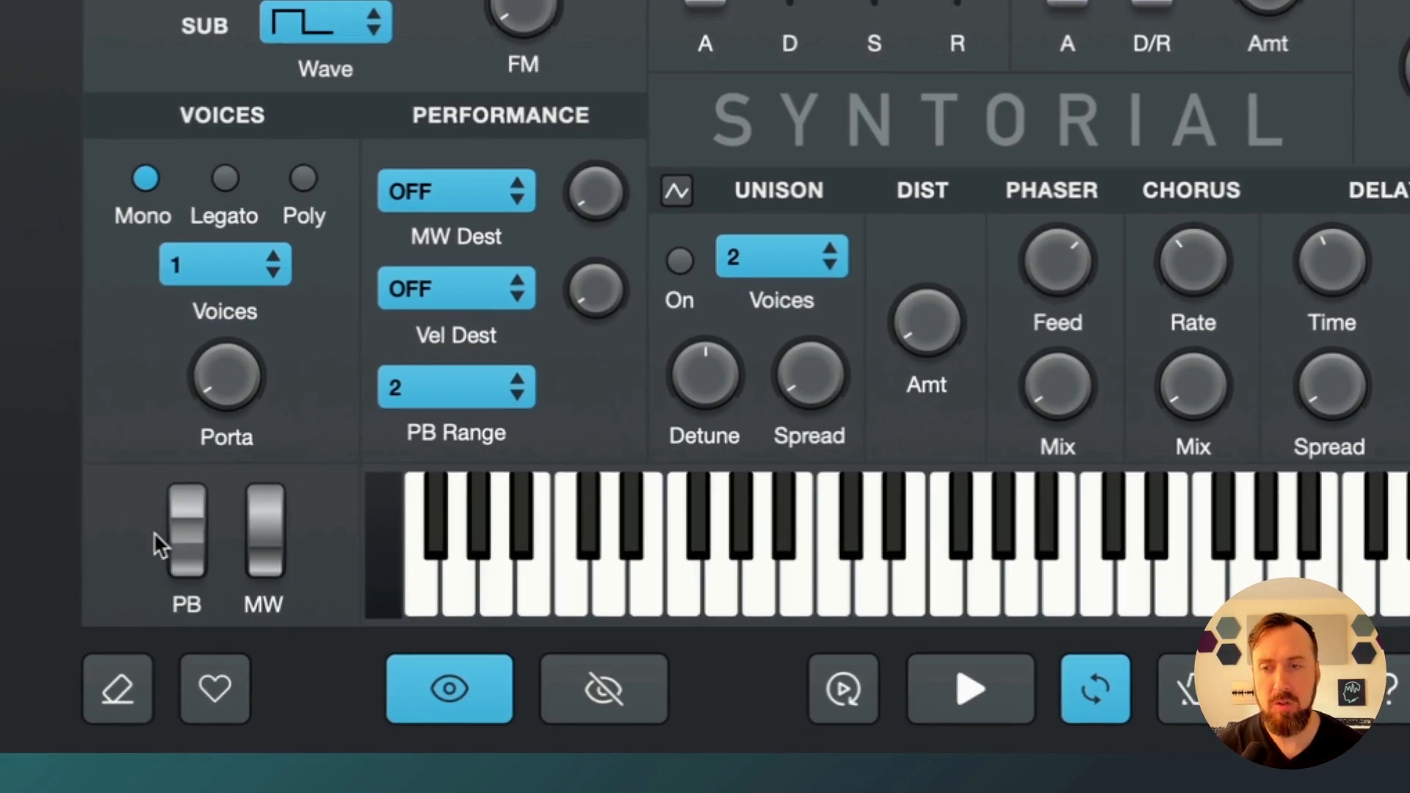
mouse_move(135, 539)
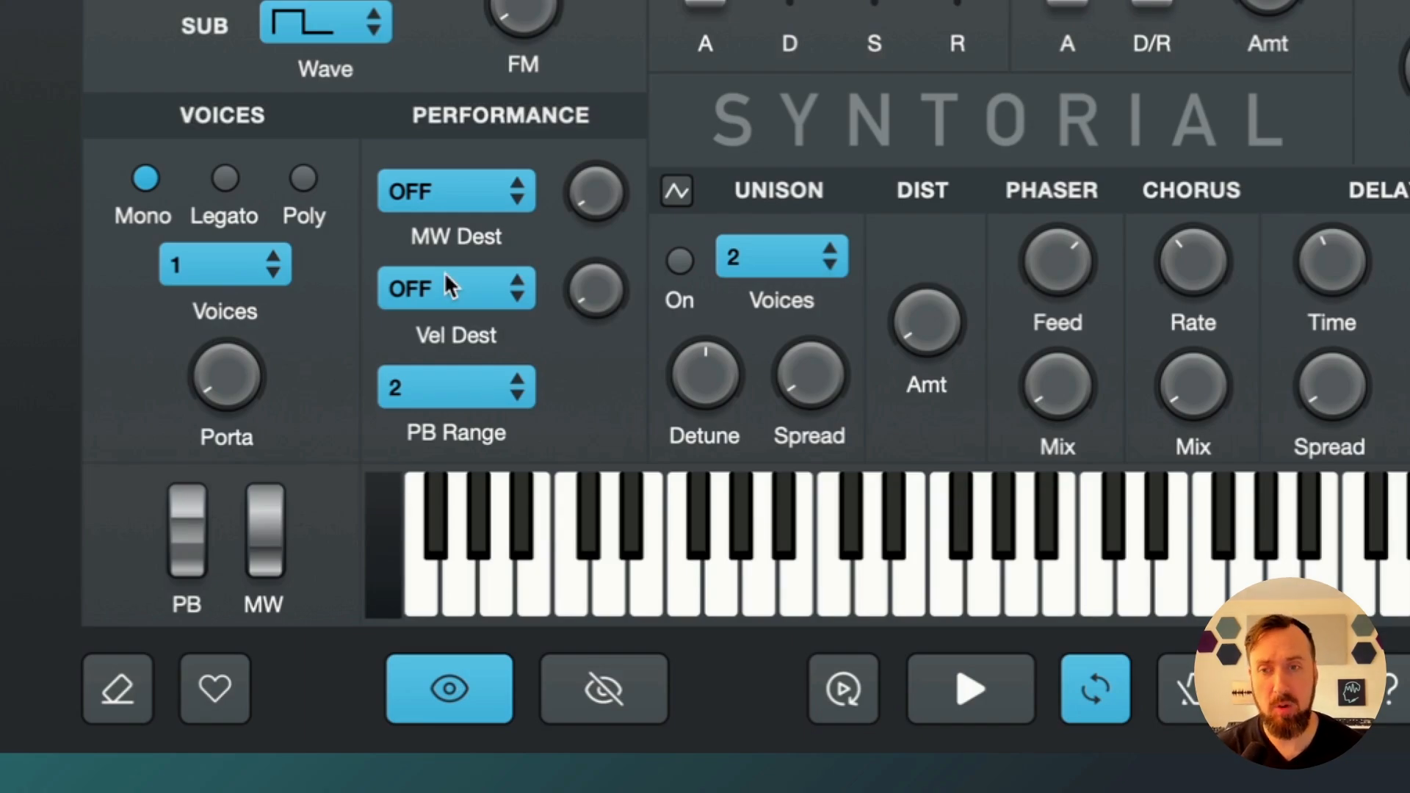
Step: Set patch 2's Vel Dest to VOLUME in the Performance section
left_click(455, 288)
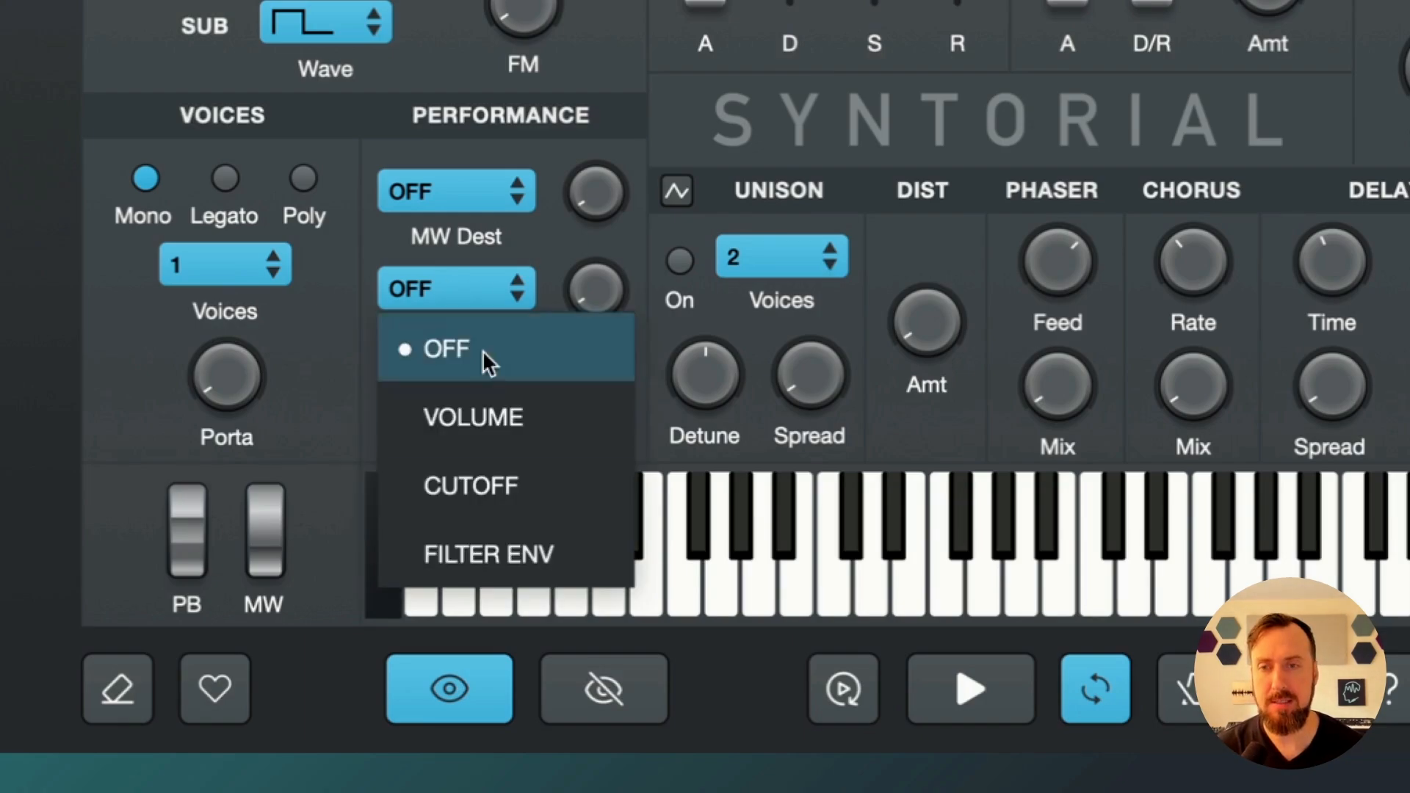
left_click(471, 416)
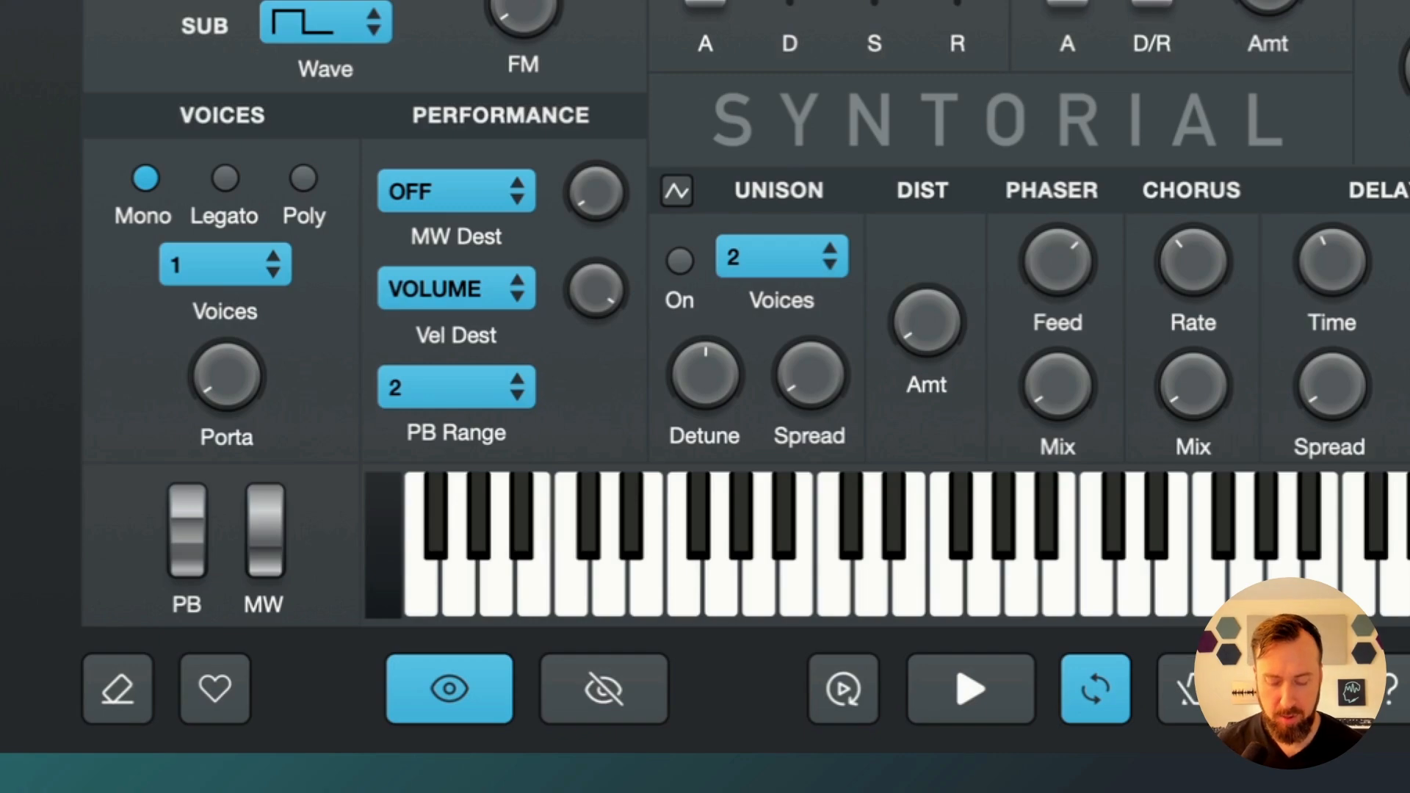
left_click(1250, 539)
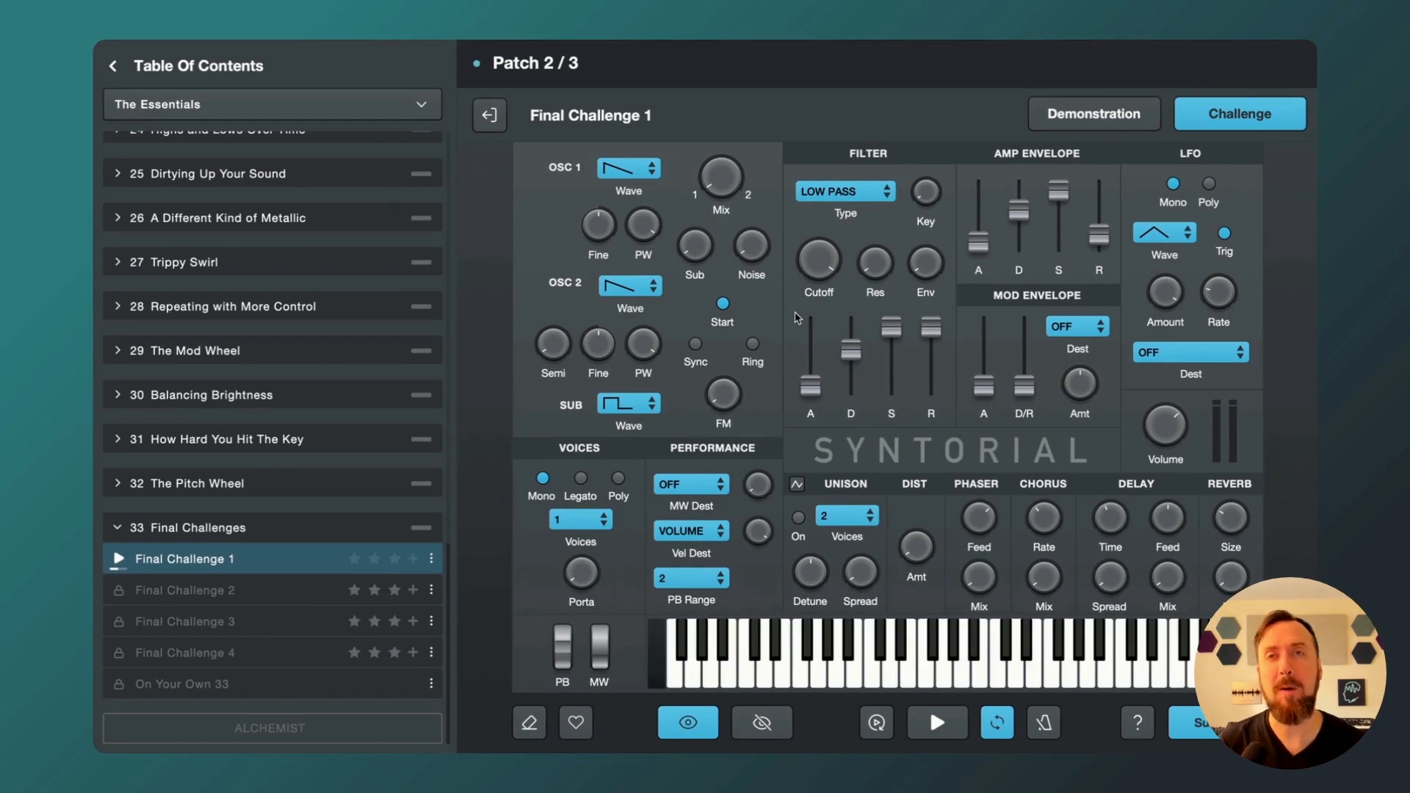
Step: Review Preferences, then submit patch 2 for a Perfect three-star result
left_click(54, 9)
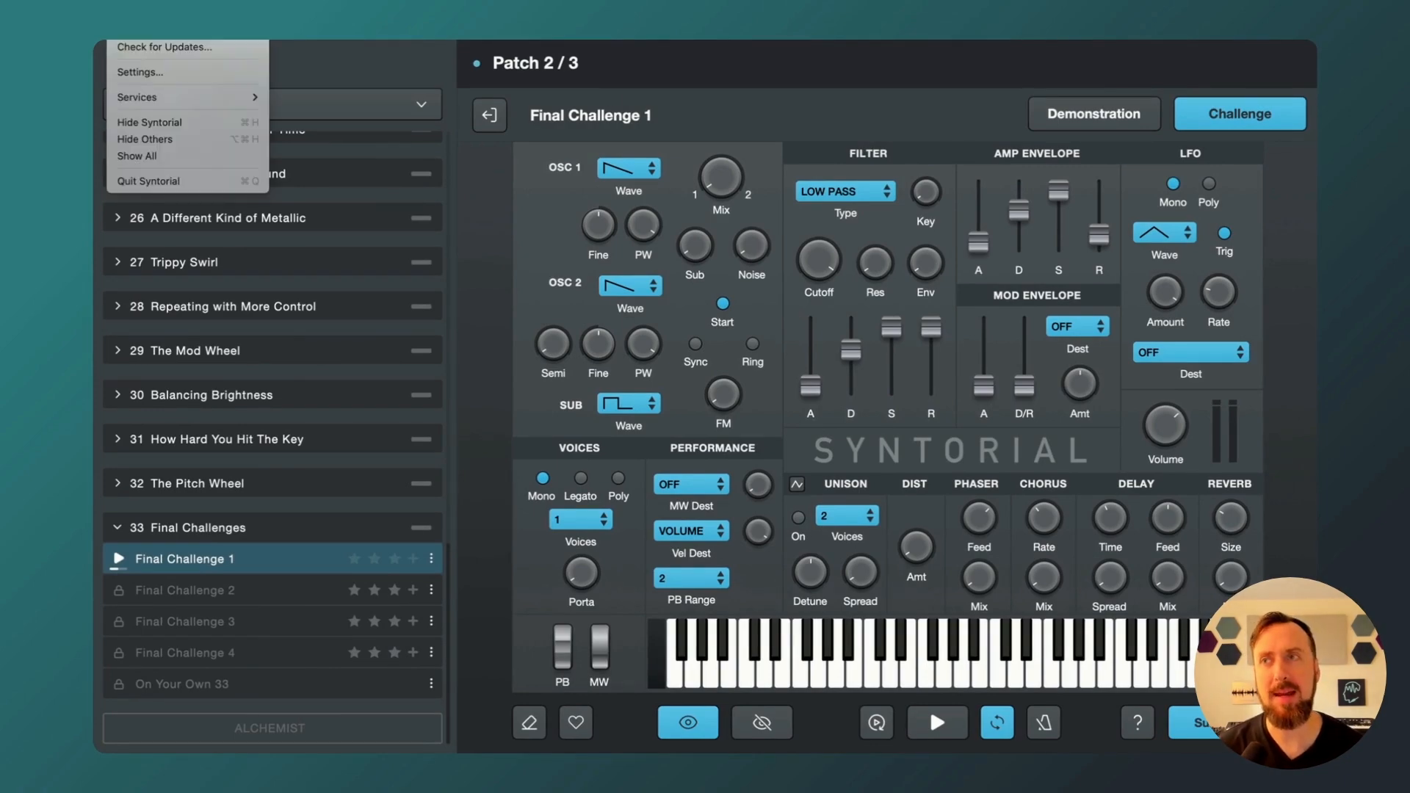
left_click(139, 72)
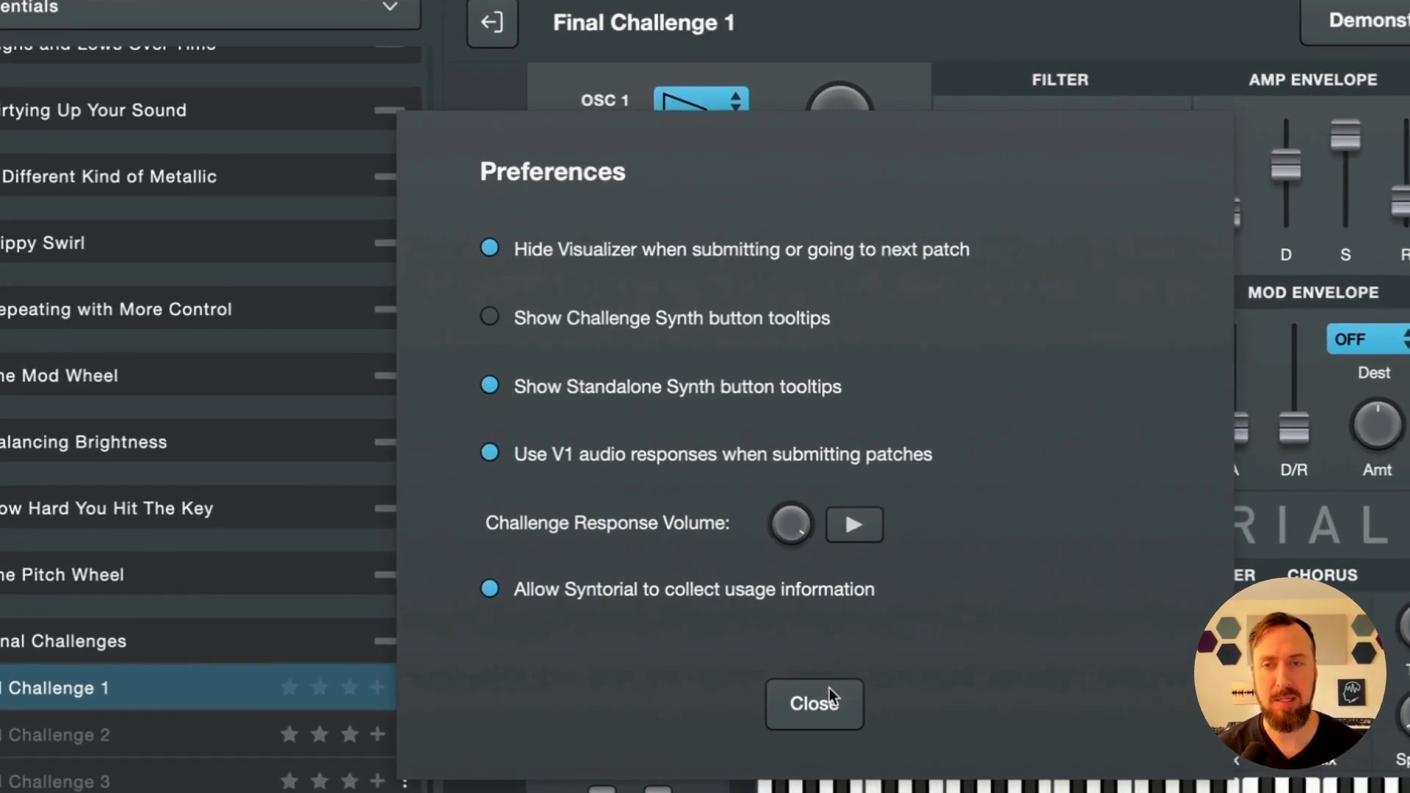
left_click(812, 703)
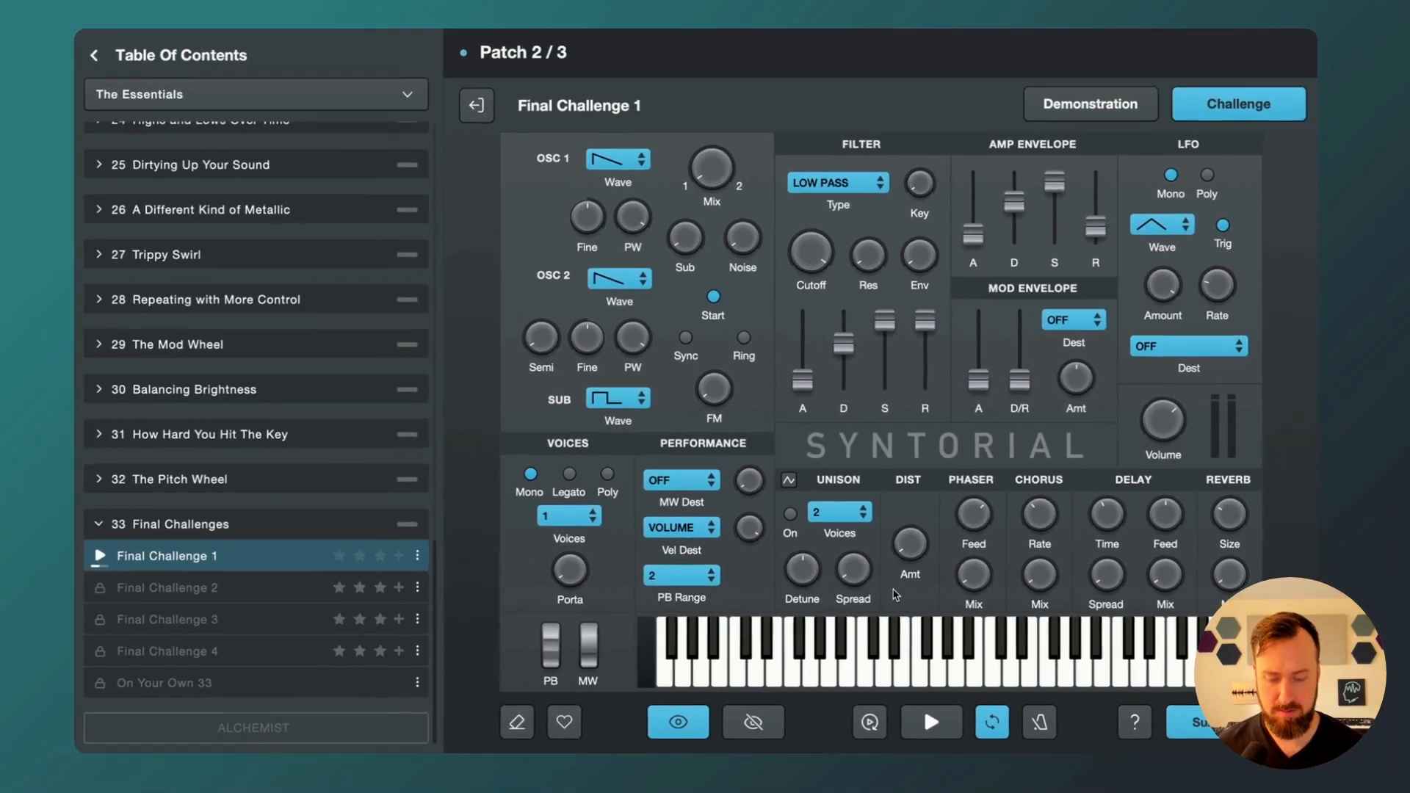
left_click(1203, 722)
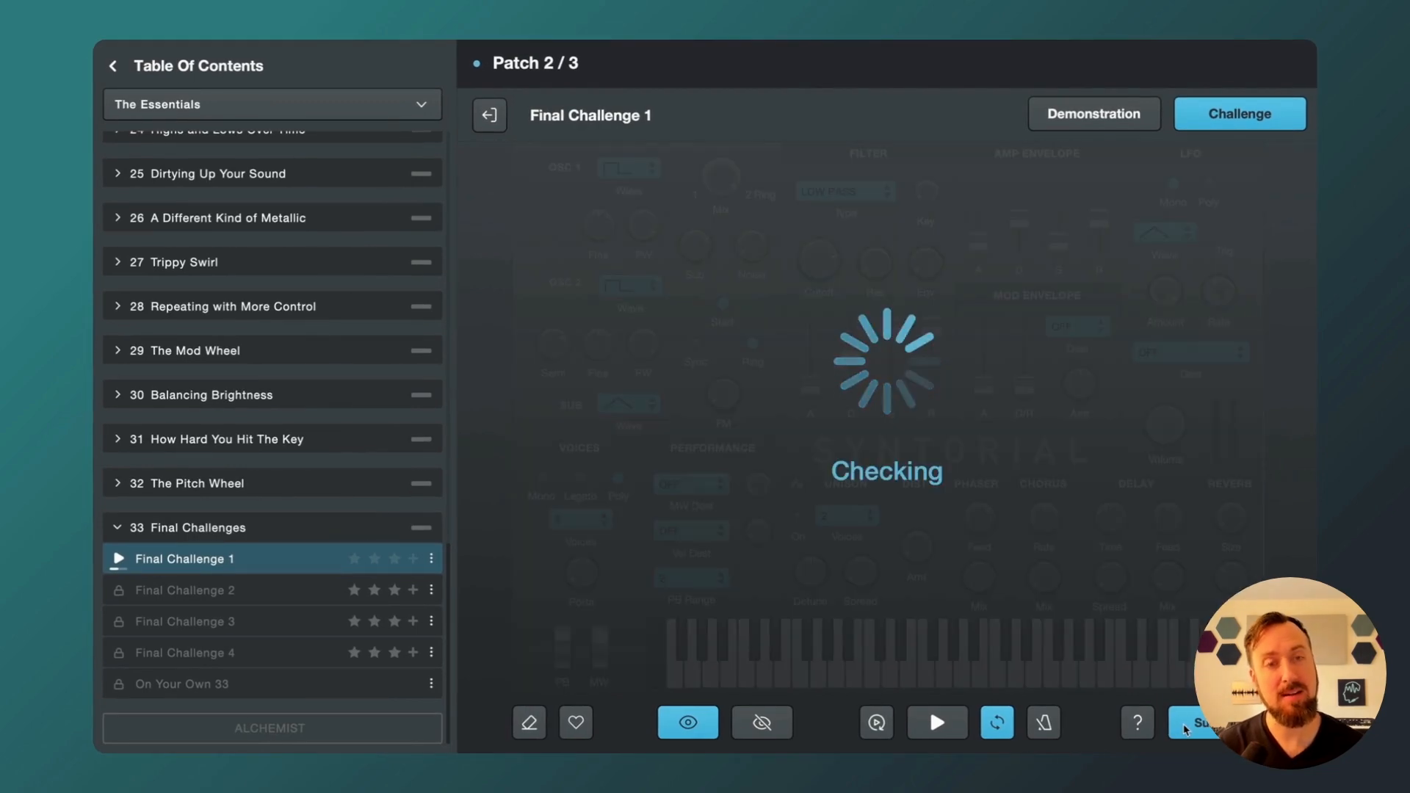
left_click(1204, 723)
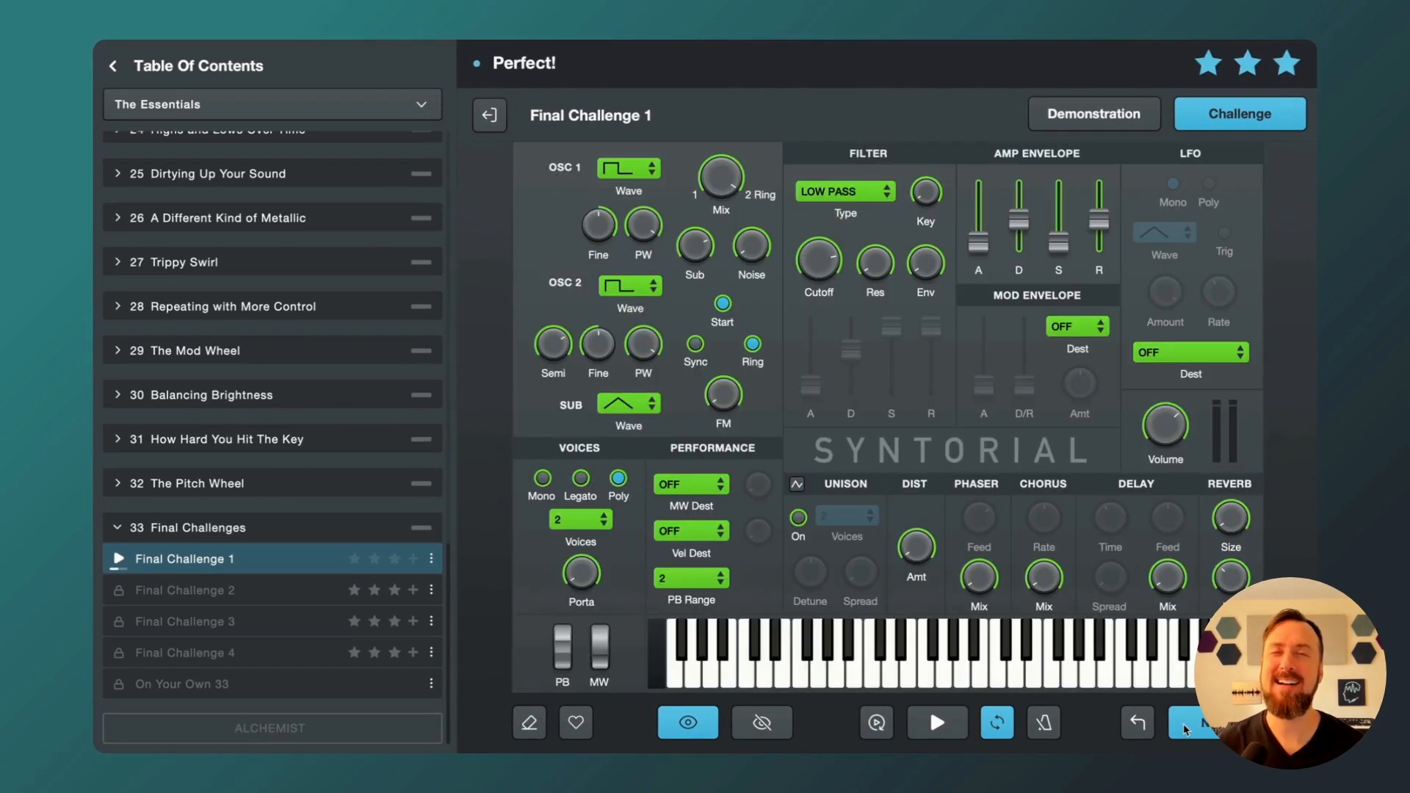